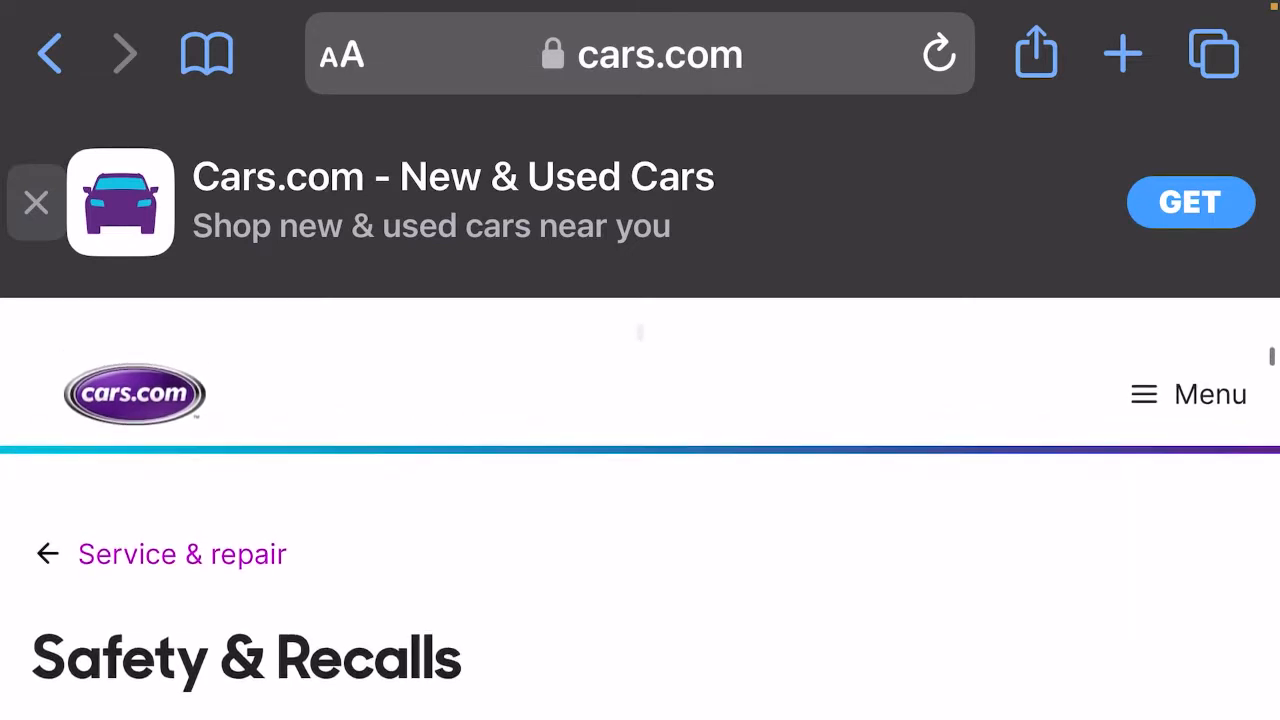
Scroll the Safety & Recalls page to the recall search form with Make, Model and Year unset
scroll(up, 3)
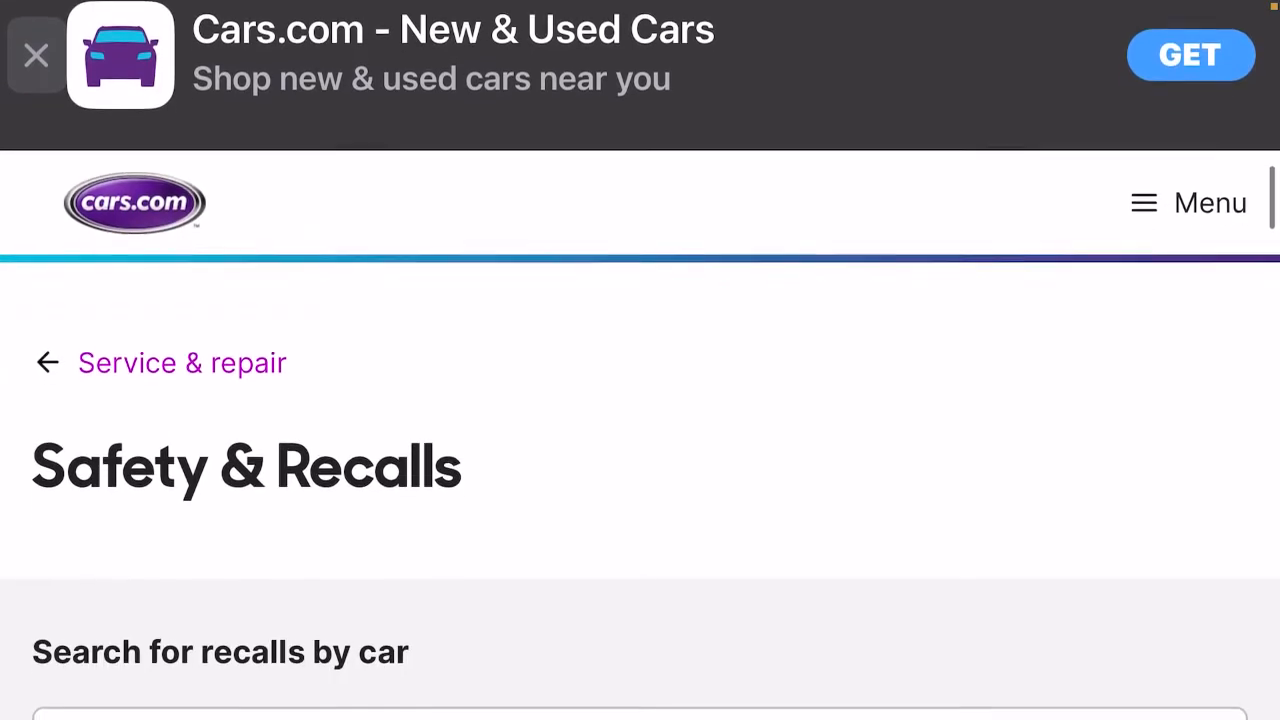
scroll(down, 3)
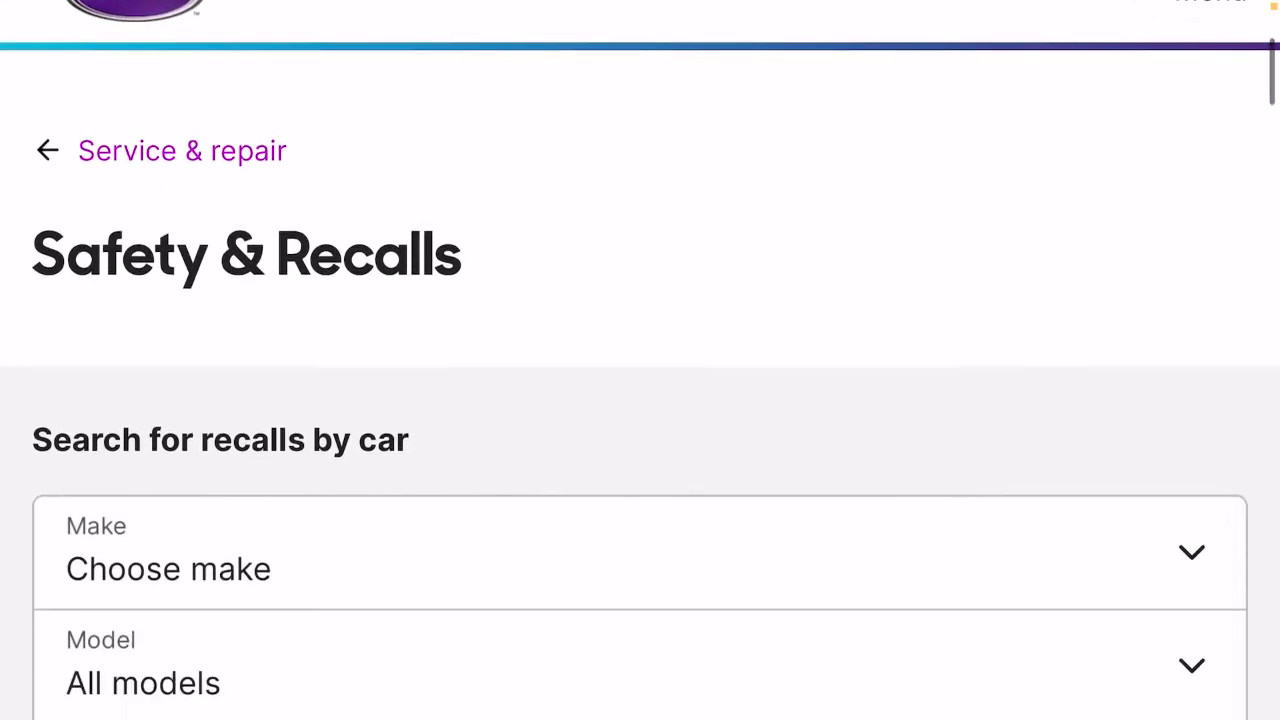
scroll(down, 3)
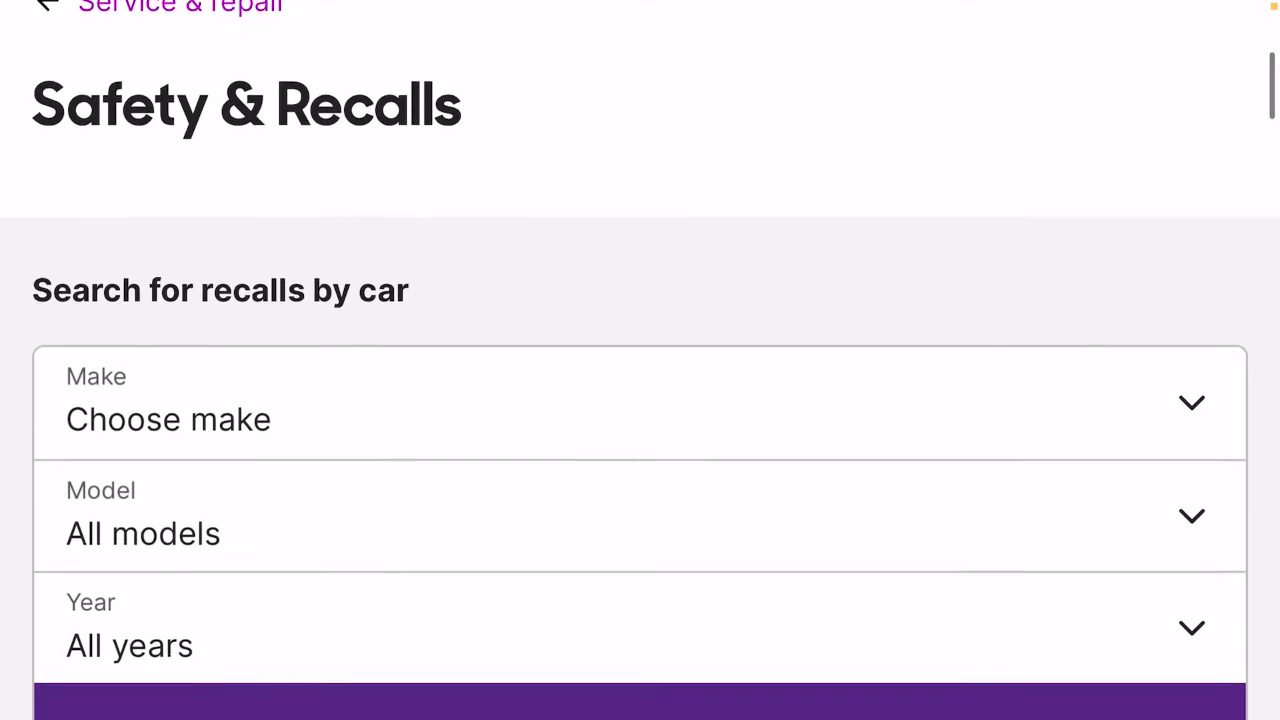
scroll(down, 3)
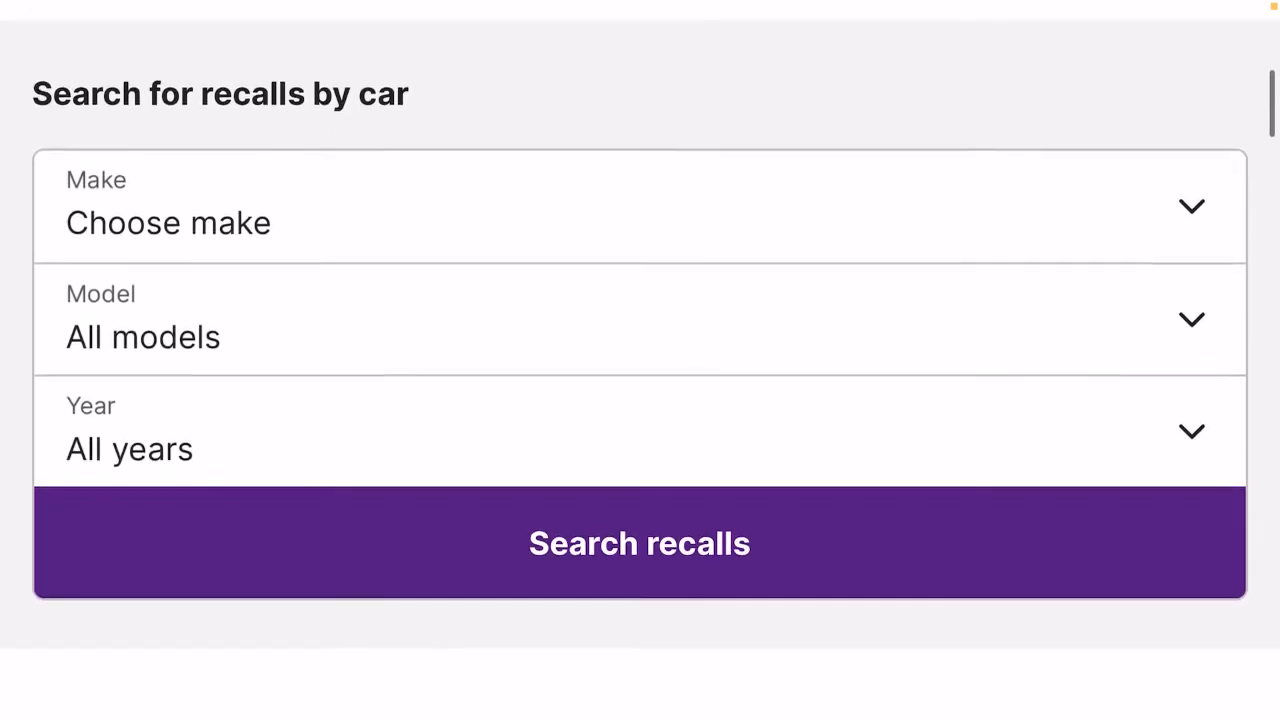
scroll(up, 3)
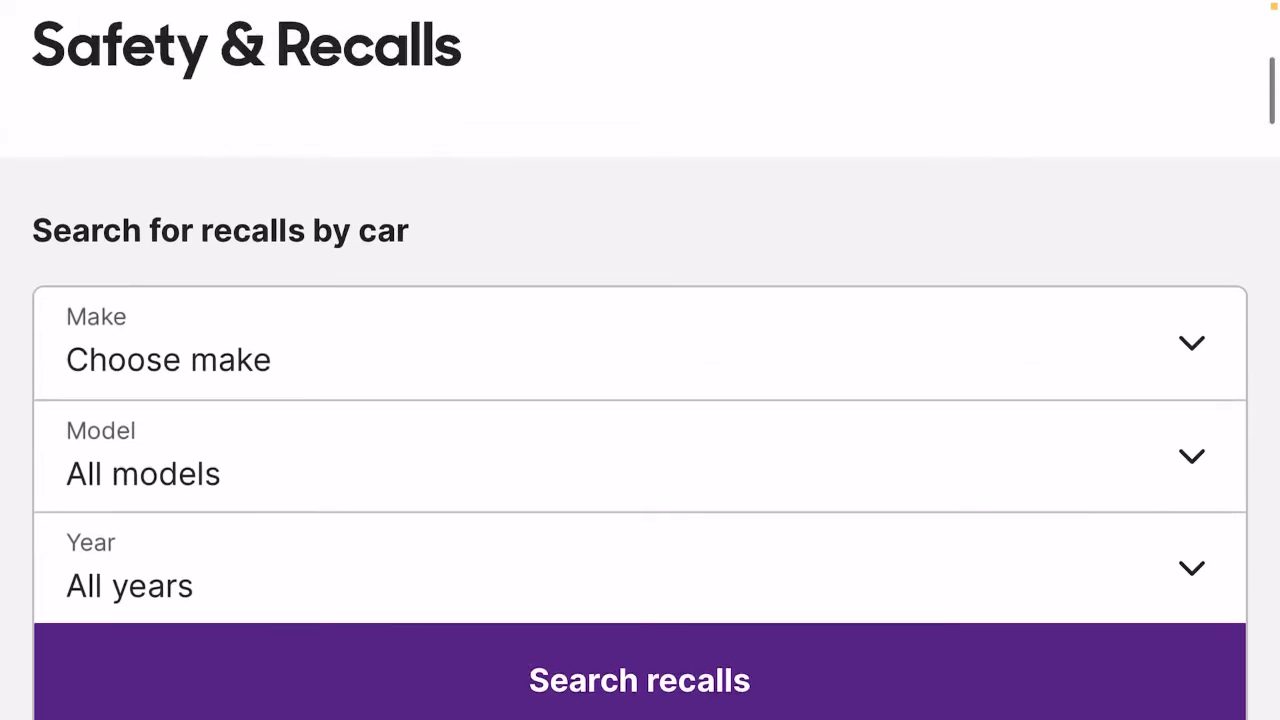
scroll(down, 3)
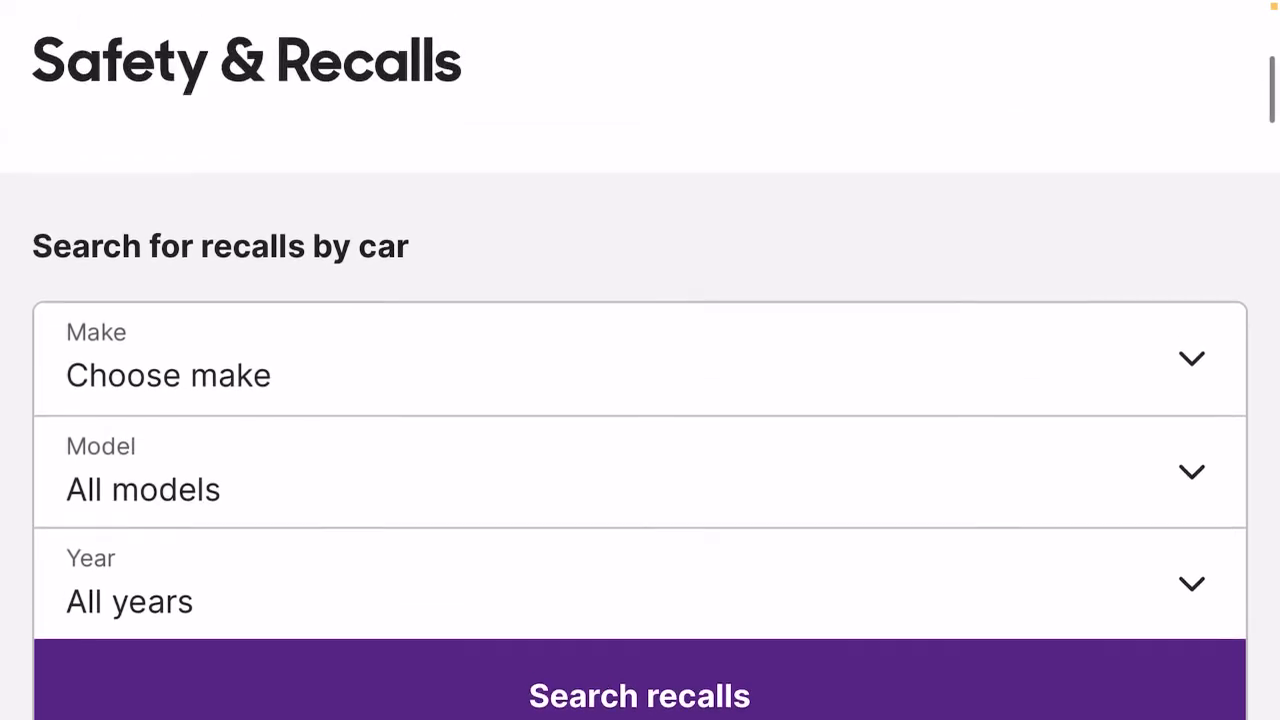
scroll(up, 3)
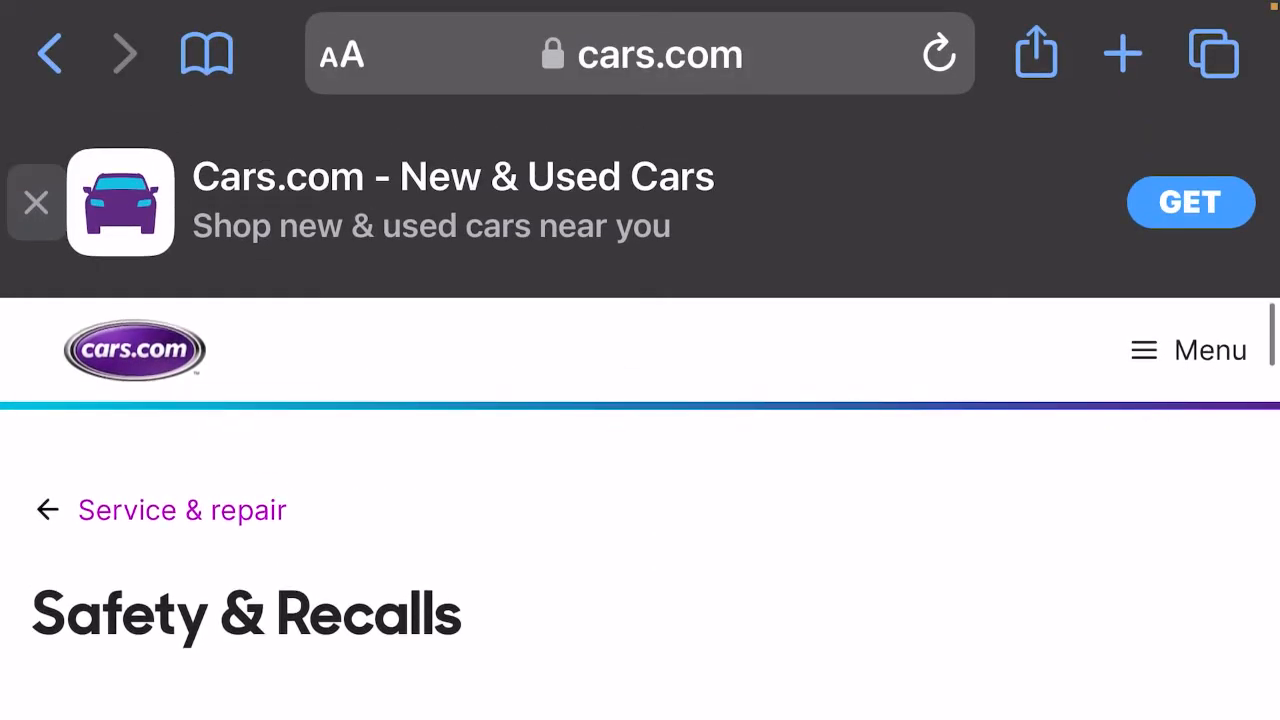
scroll(up, 3)
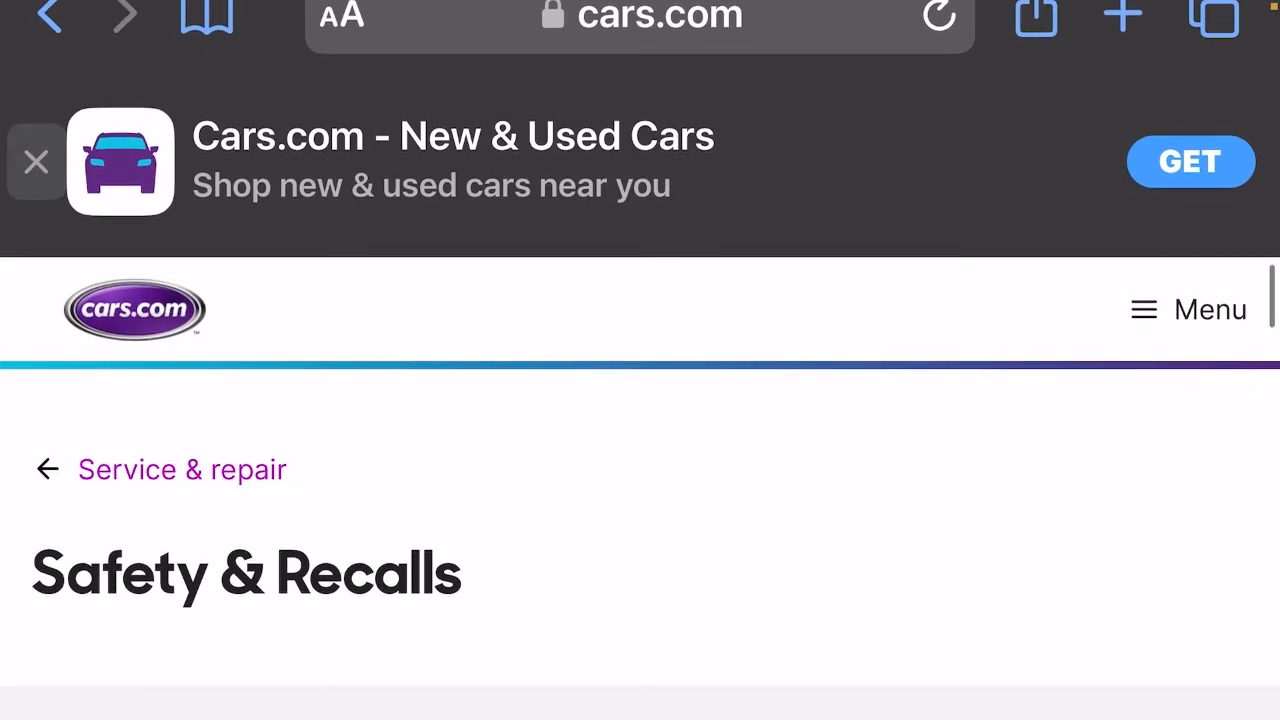
scroll(down, 3)
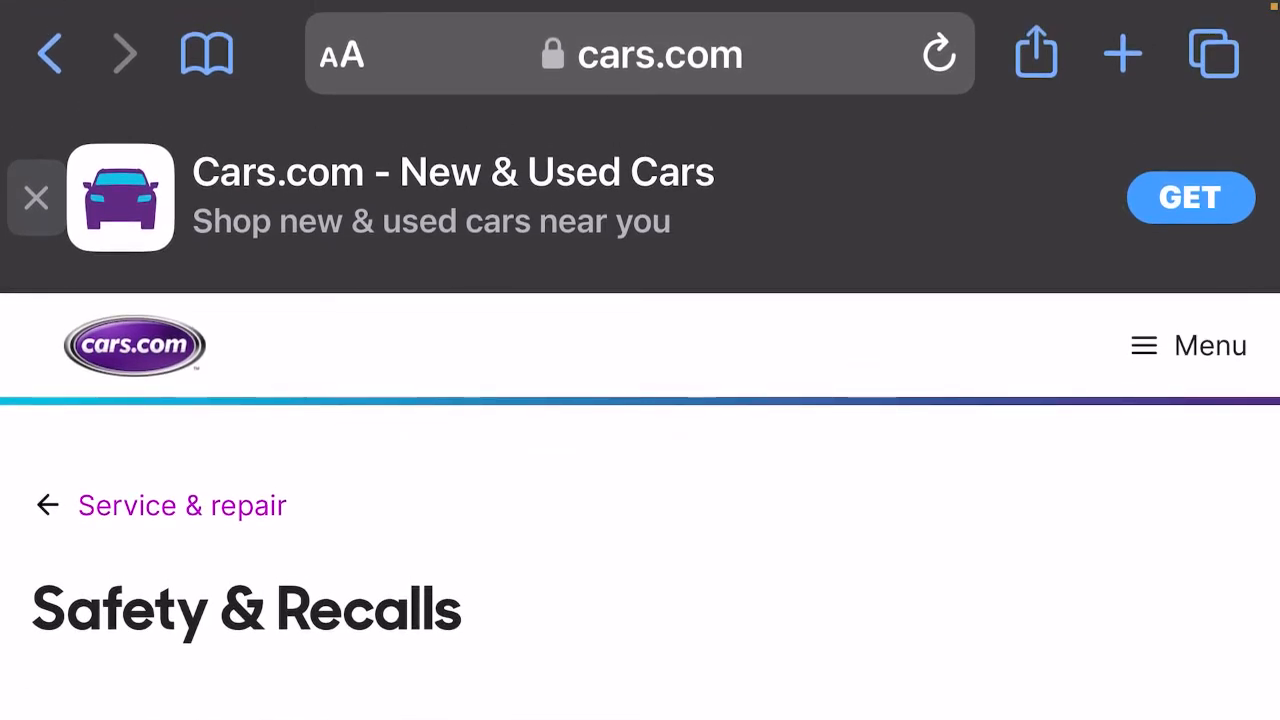
scroll(up, 3)
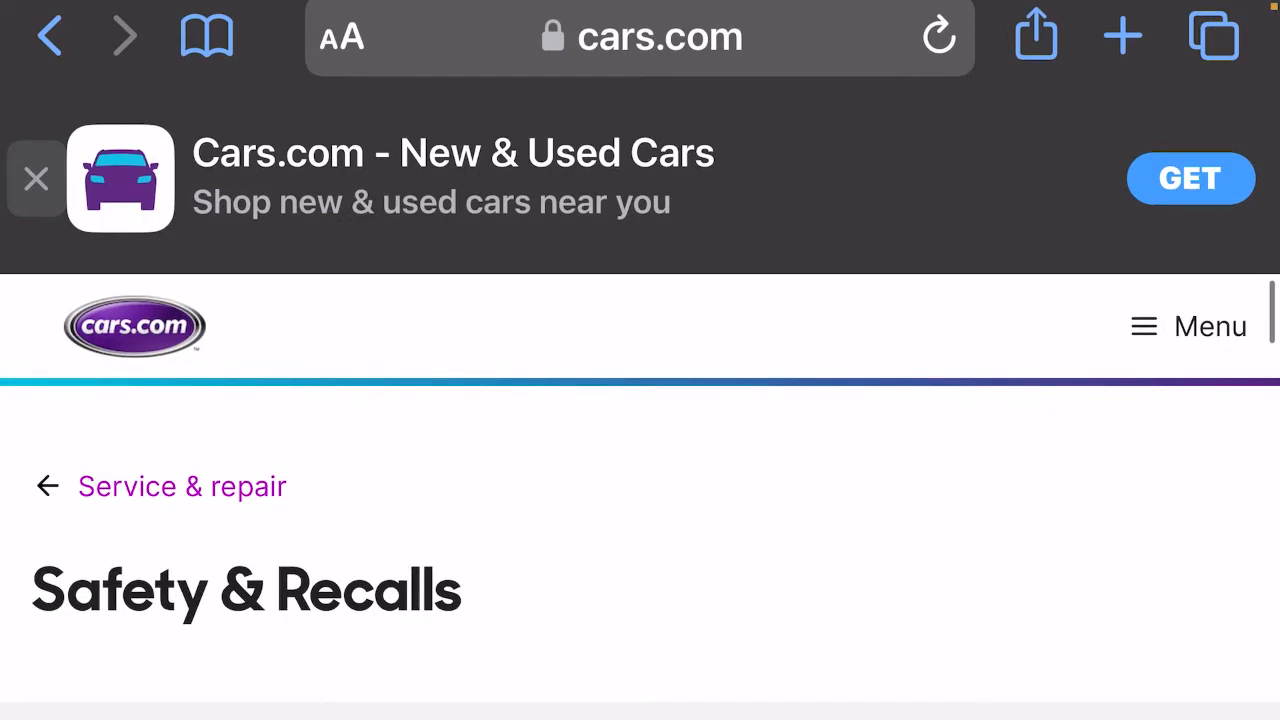
scroll(up, 3)
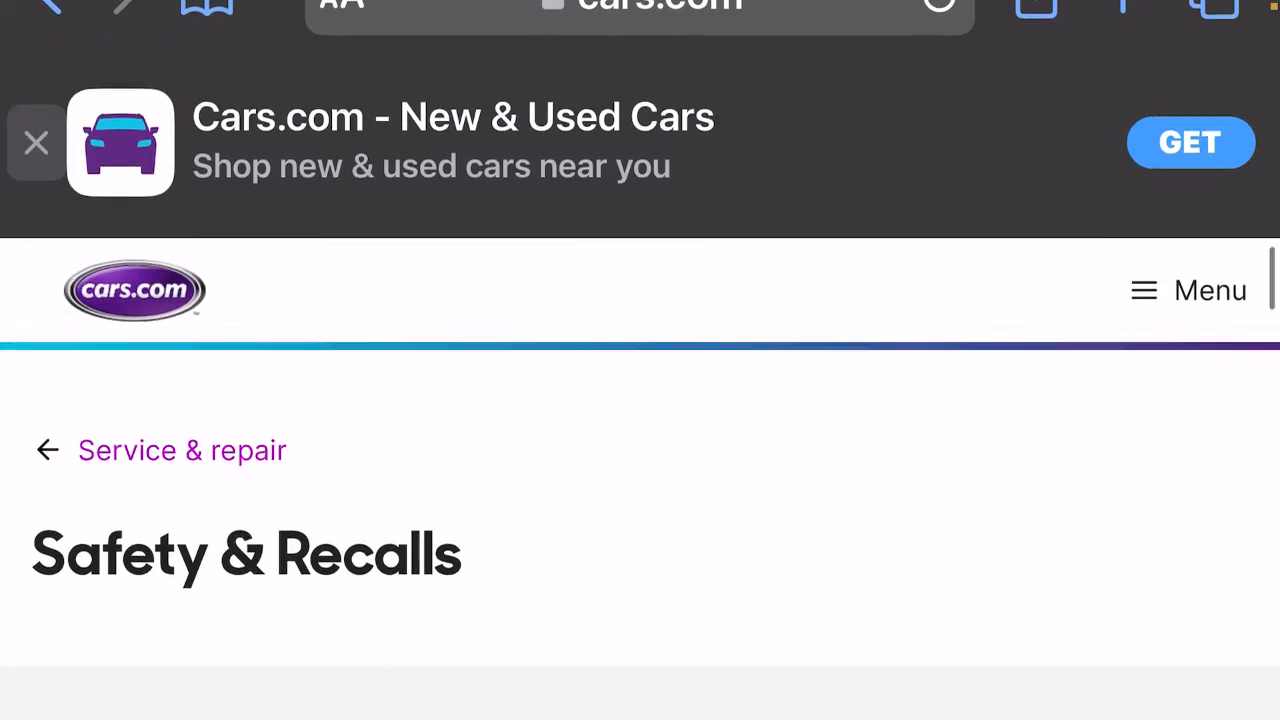
Scroll down to the full Search for recalls by car form with its Search recalls button
scroll(down, 3)
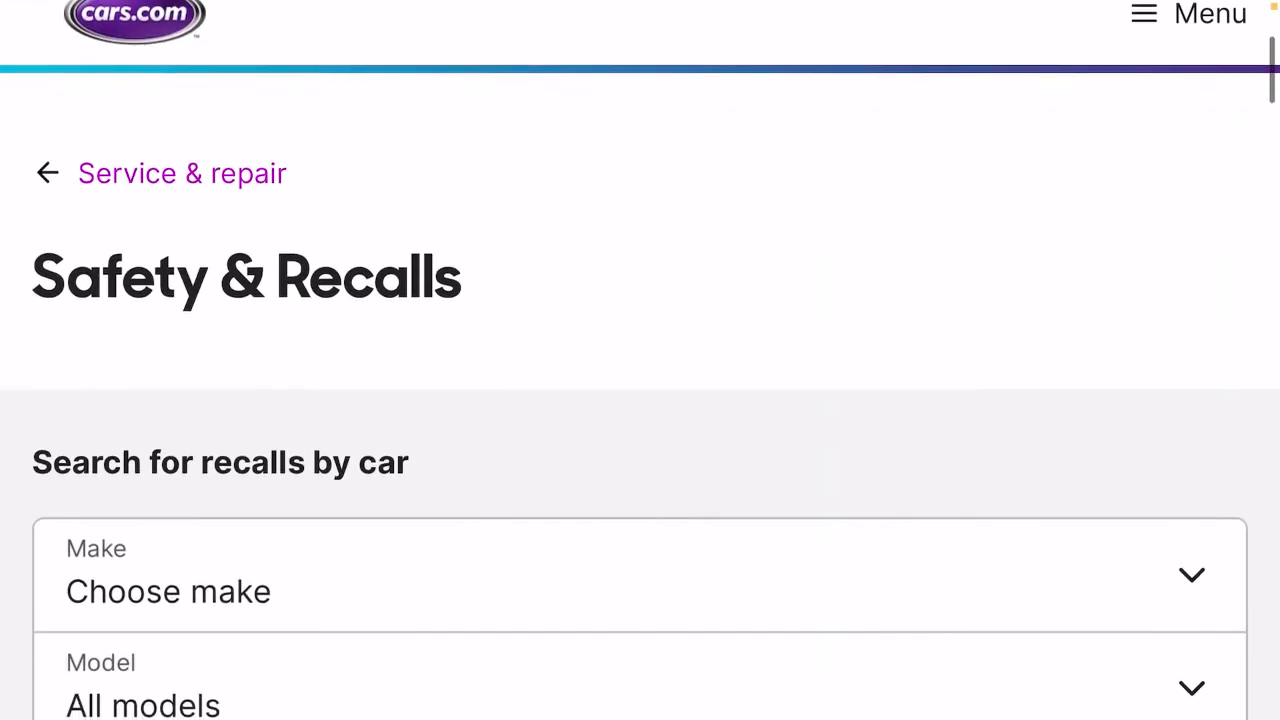
scroll(down, 3)
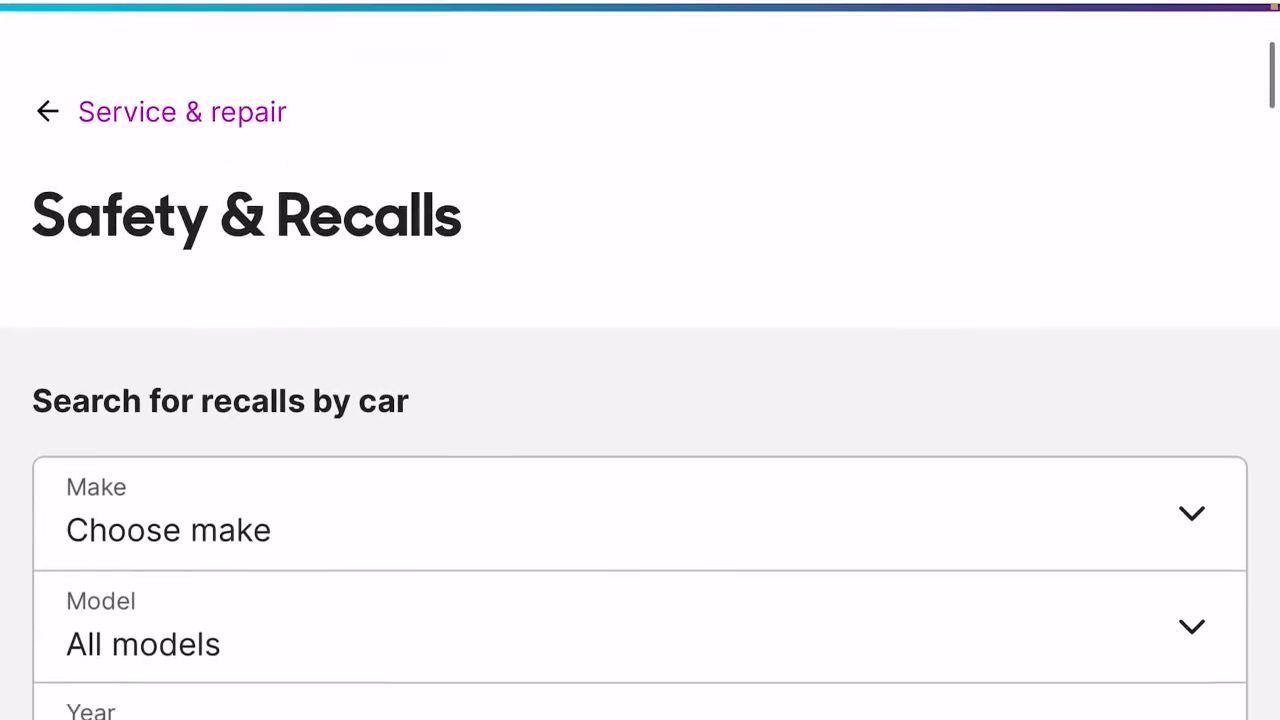
scroll(down, 3)
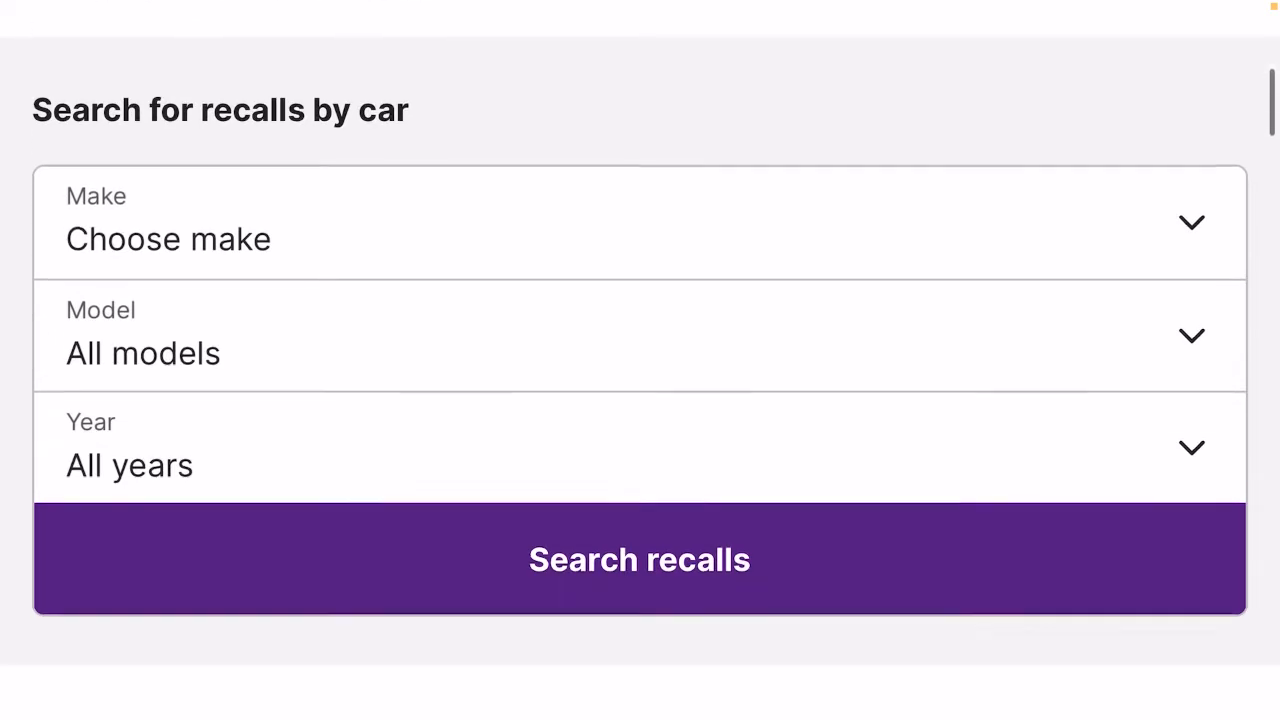
Scroll past Current recalls into the Latest recall news stories, starting with the Audi and Bentley recall
scroll(down, 3)
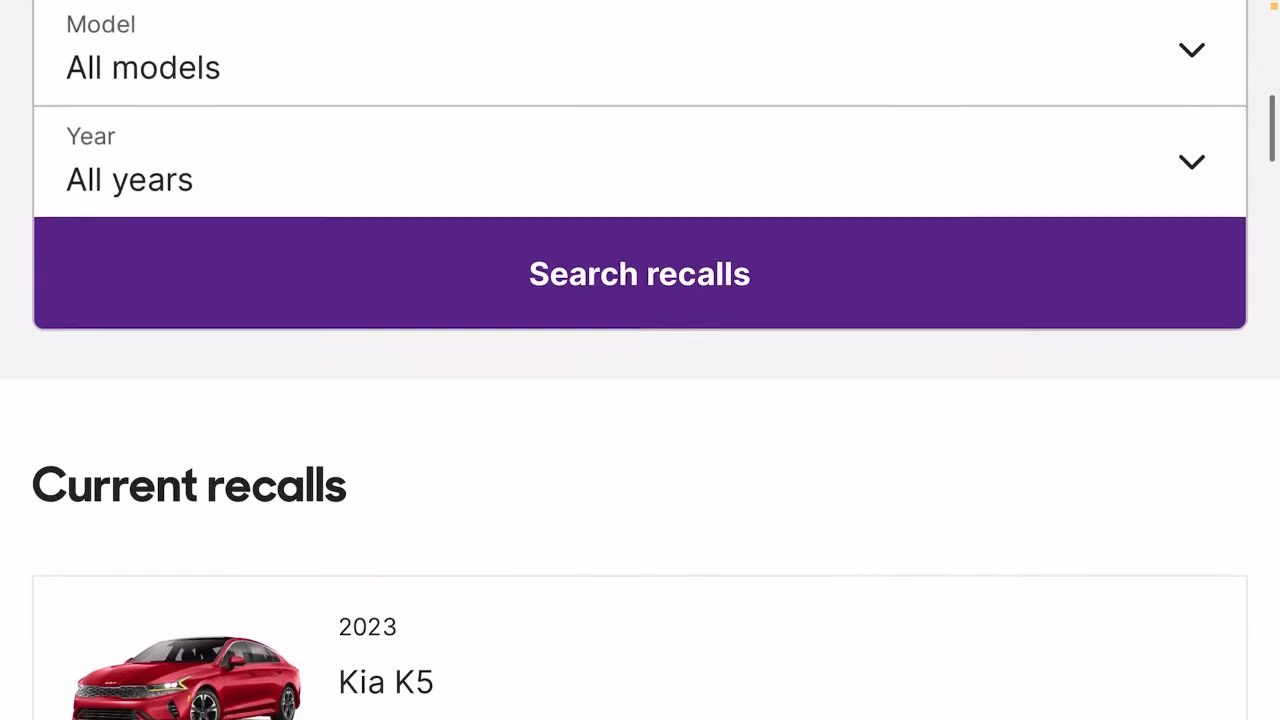
scroll(down, 3)
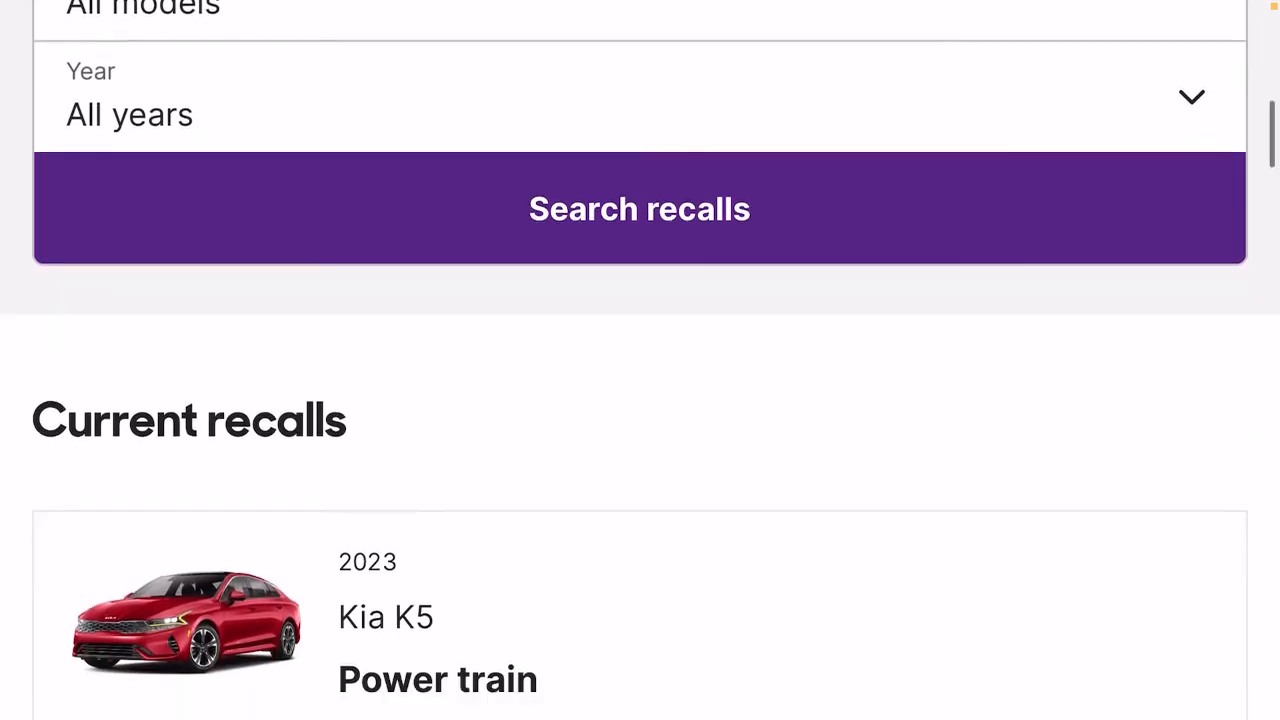
scroll(down, 3)
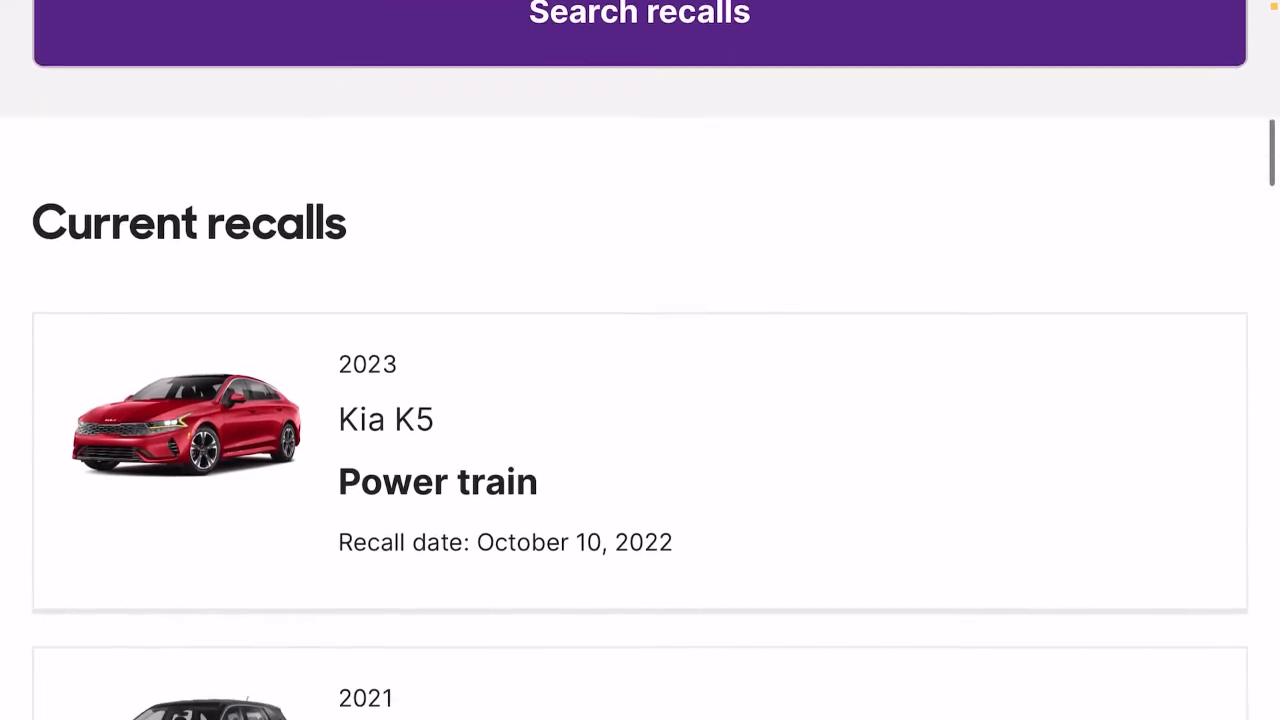
scroll(down, 3)
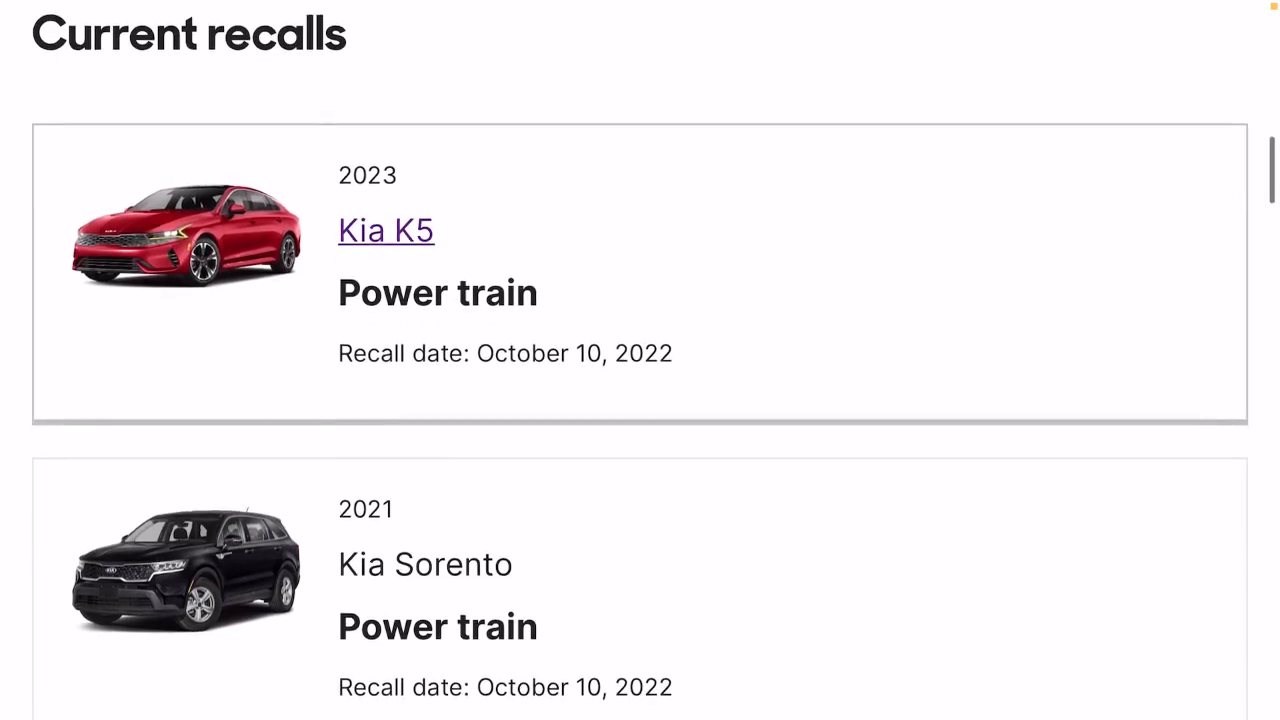
scroll(down, 3)
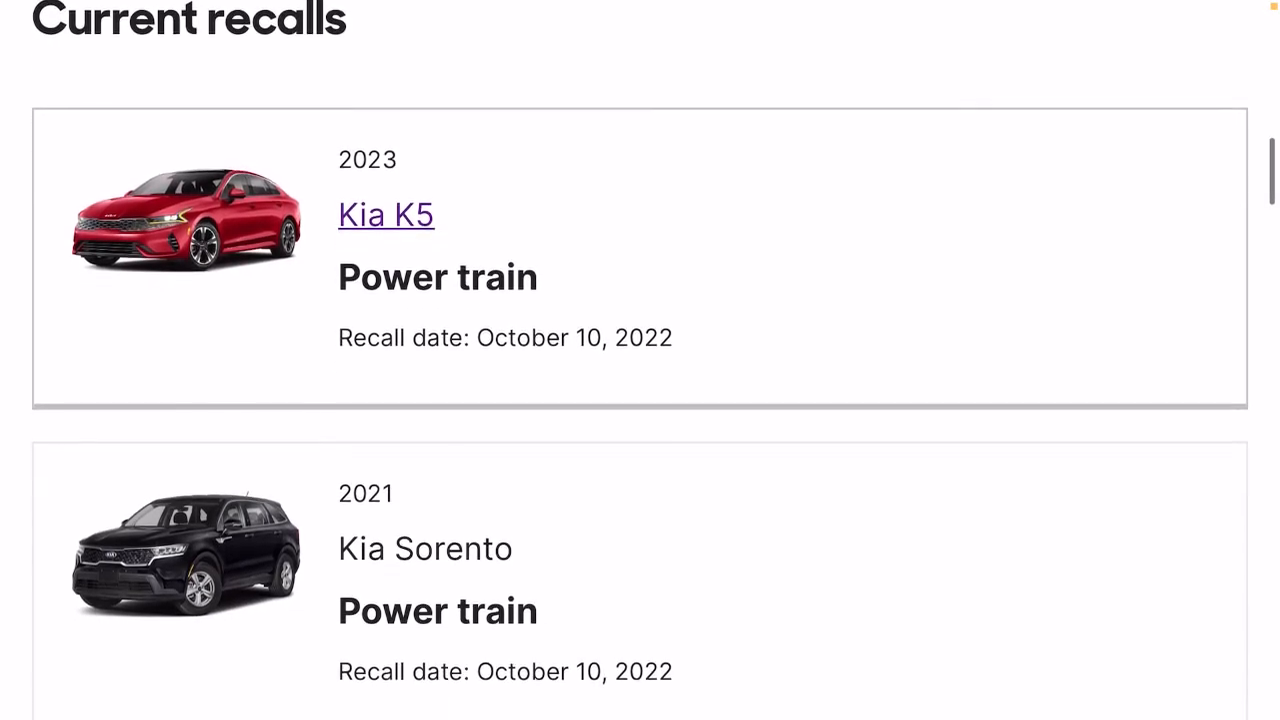
scroll(down, 3)
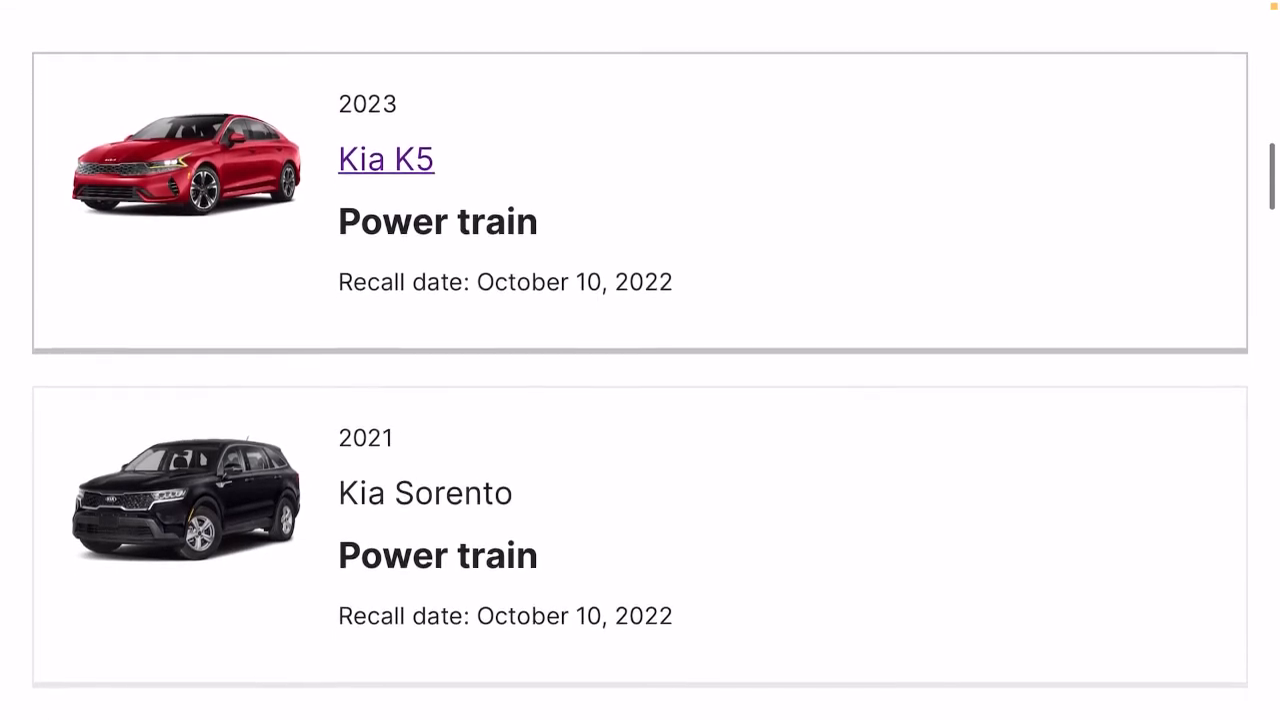
scroll(down, 3)
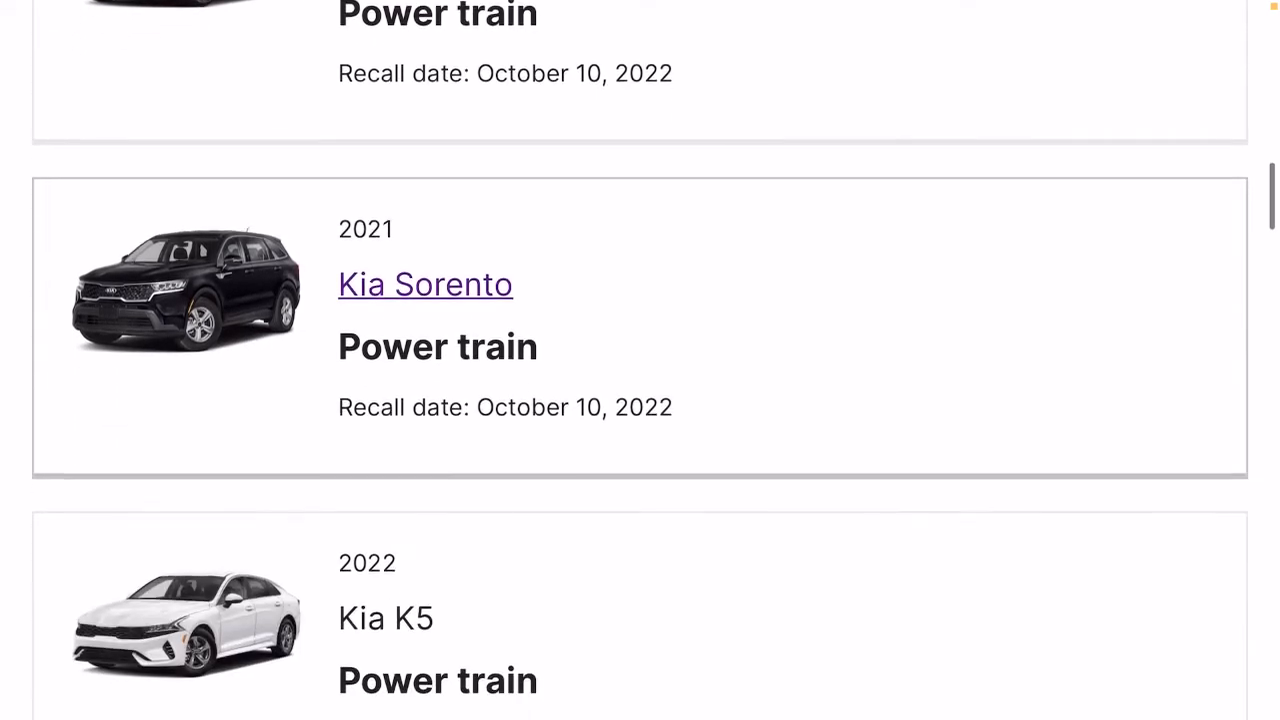
scroll(down, 3)
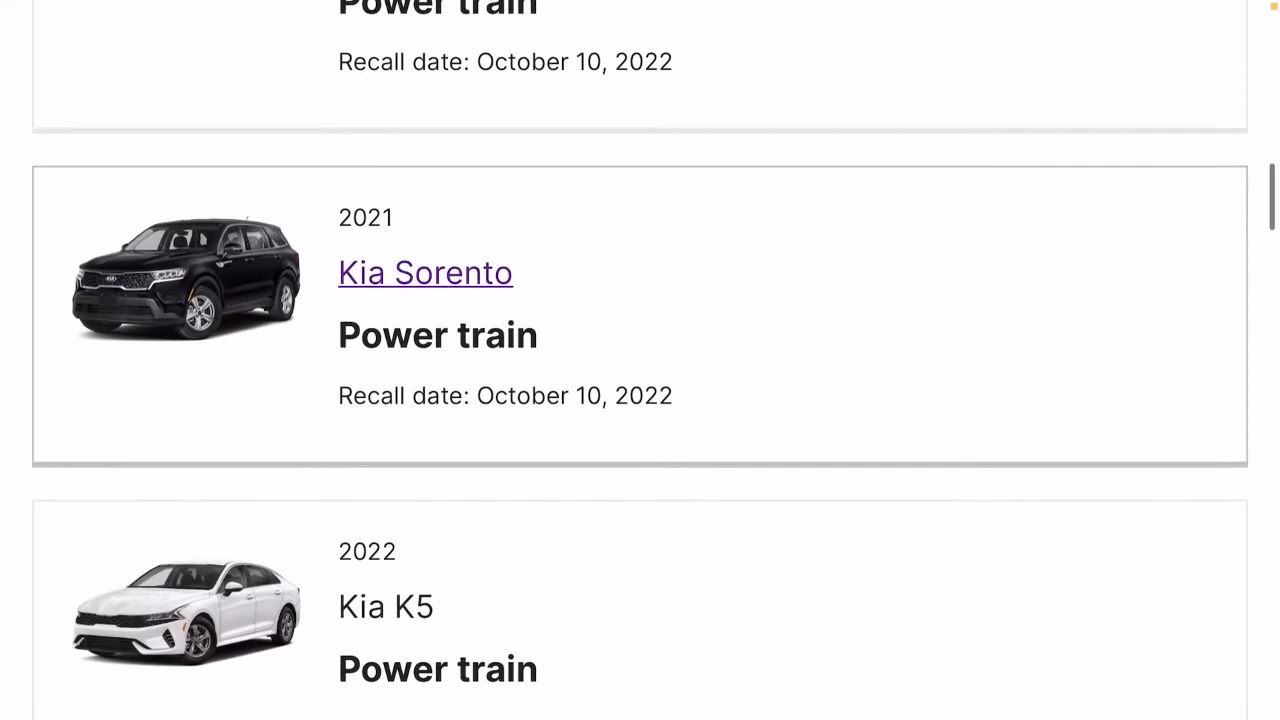
scroll(down, 3)
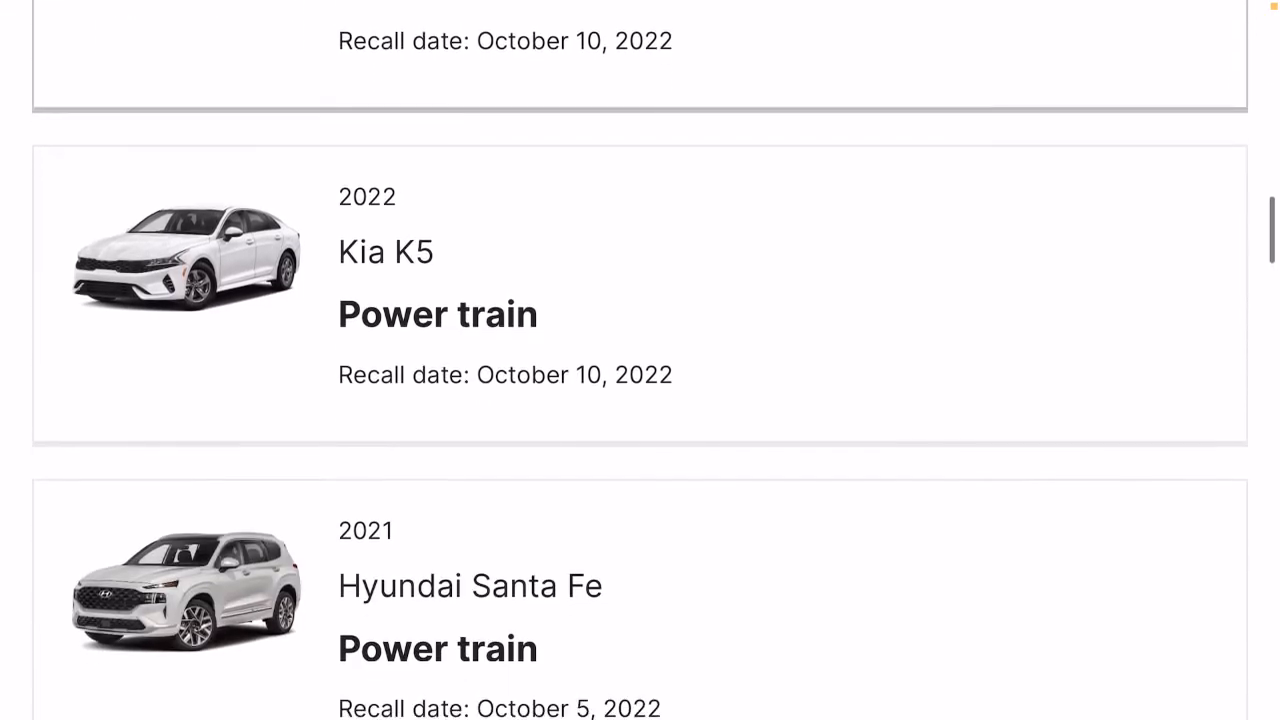
Read the remaining recall news down to the Rivian steering knuckle recall and See all recall news link
scroll(down, 3)
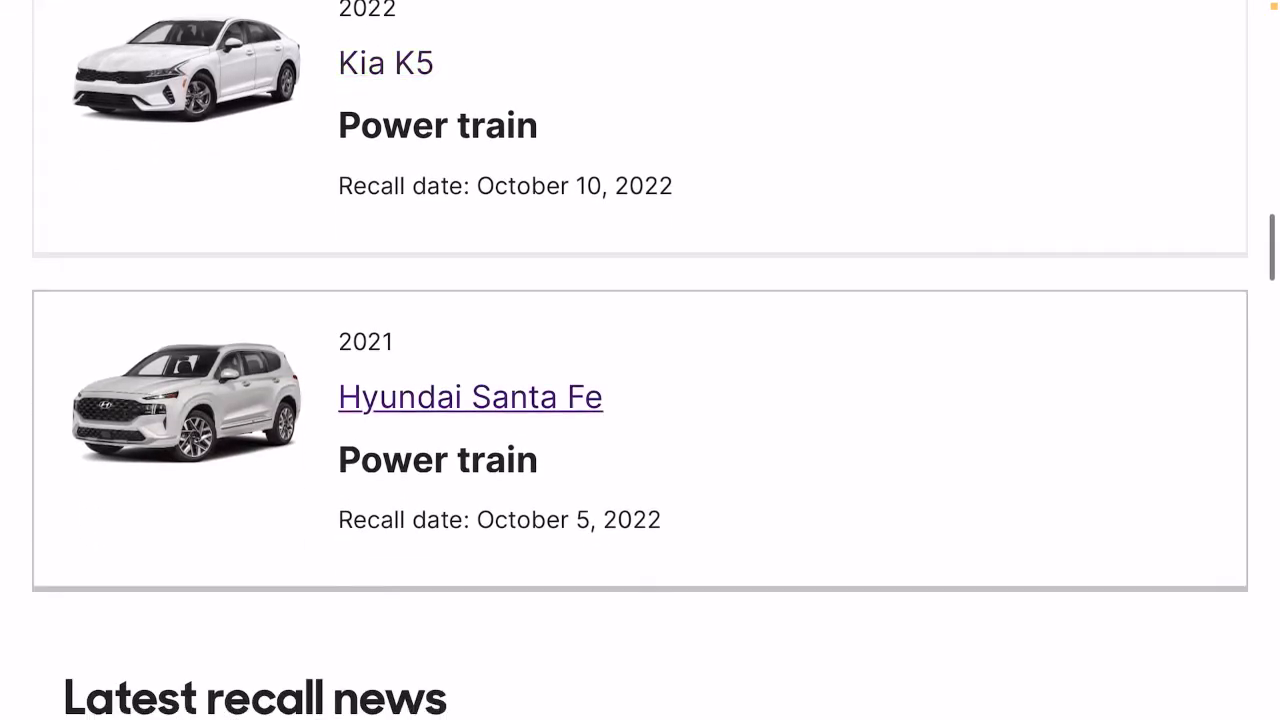
scroll(down, 3)
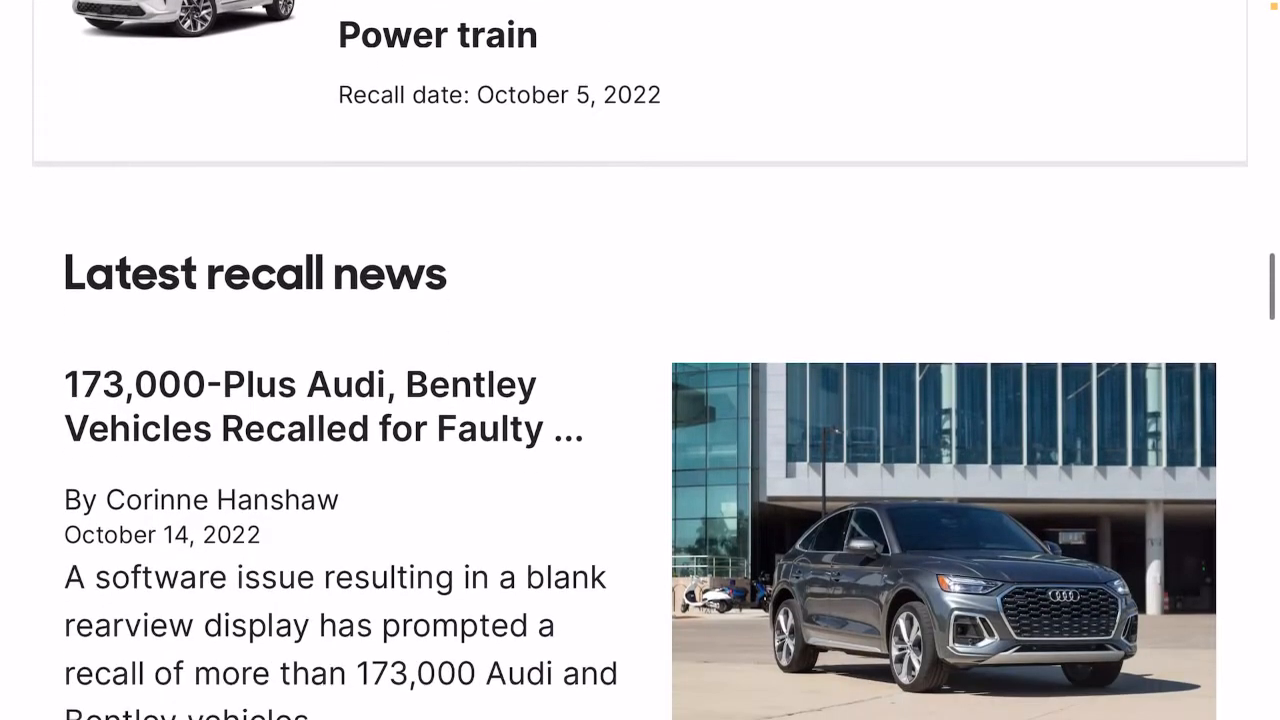
scroll(up, 3)
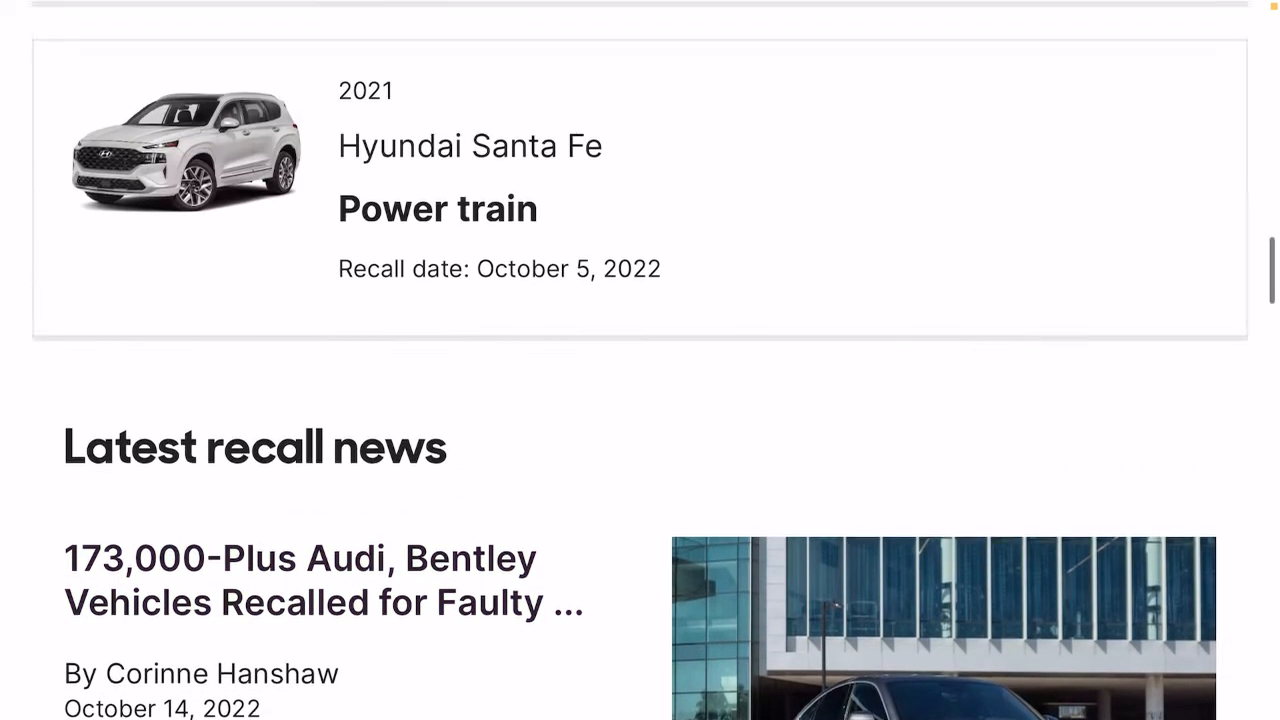
scroll(up, 3)
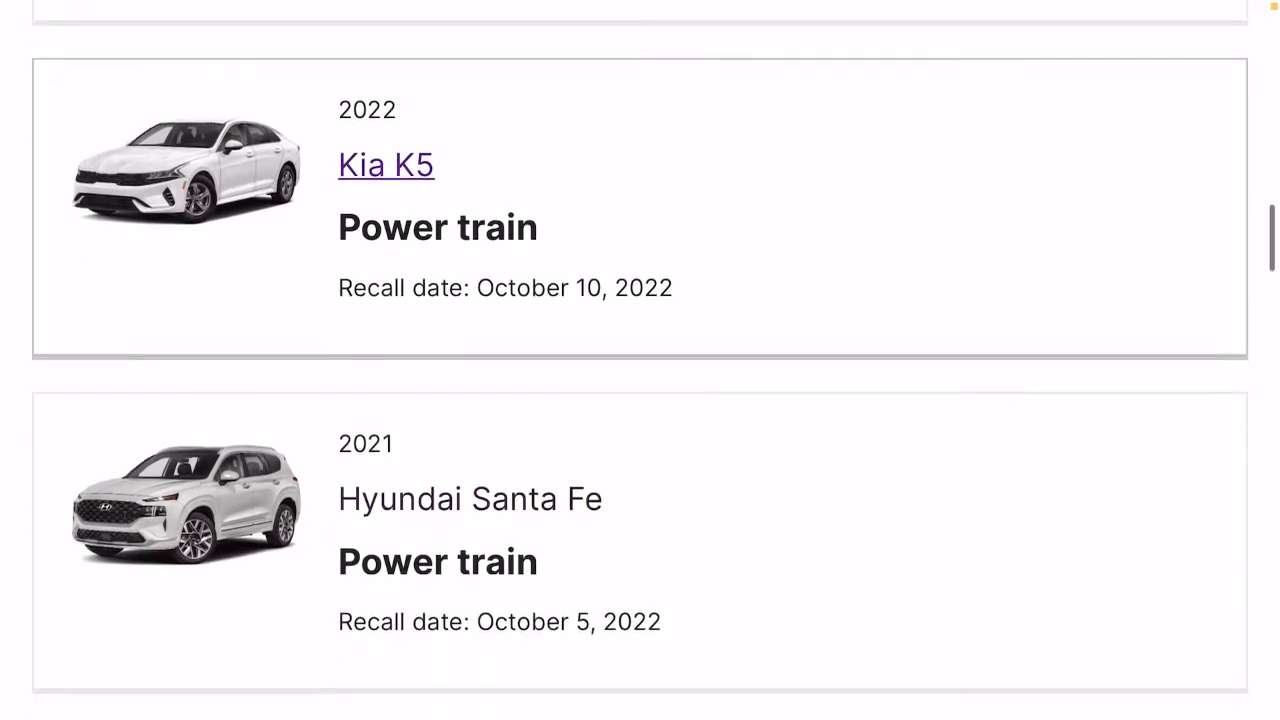
scroll(down, 3)
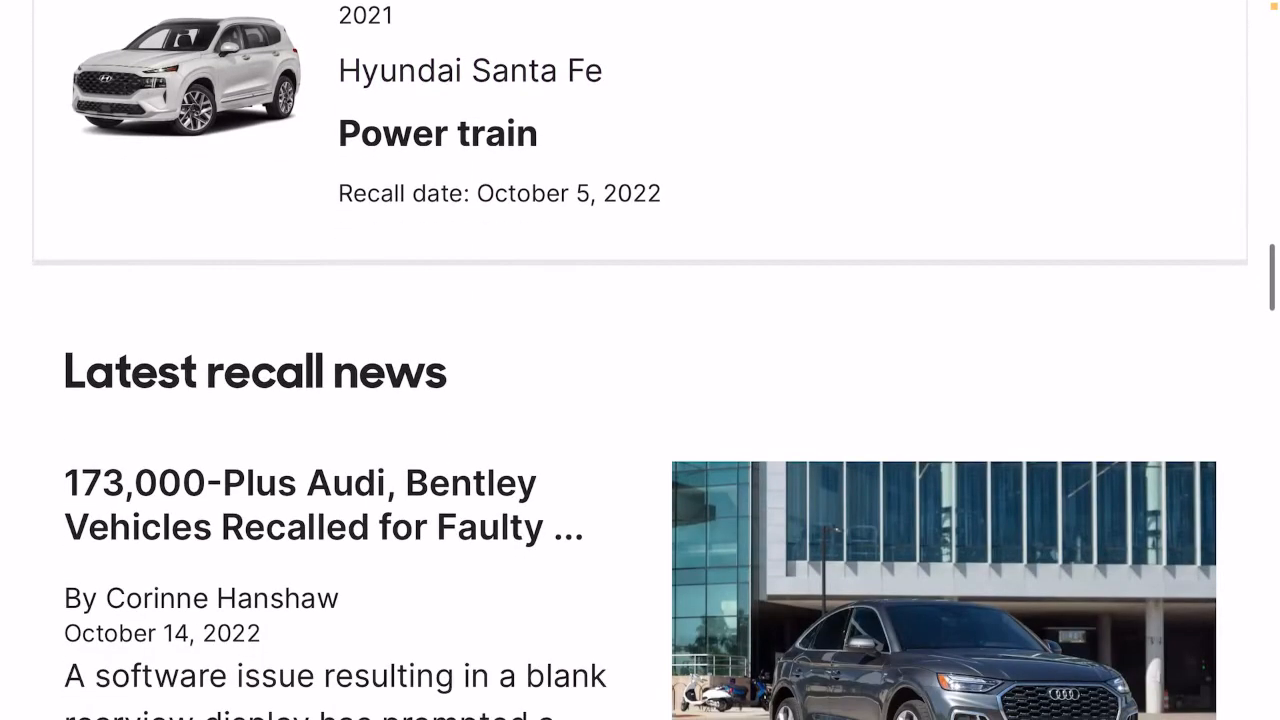
scroll(down, 3)
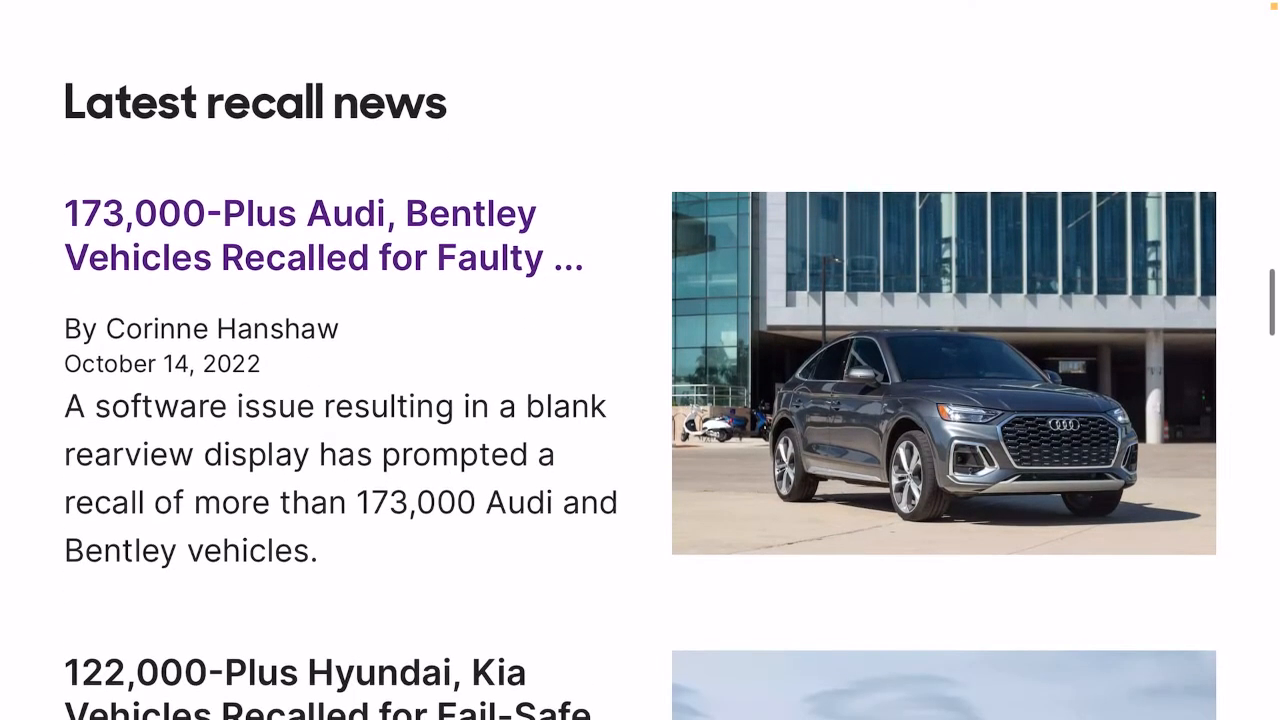
scroll(down, 3)
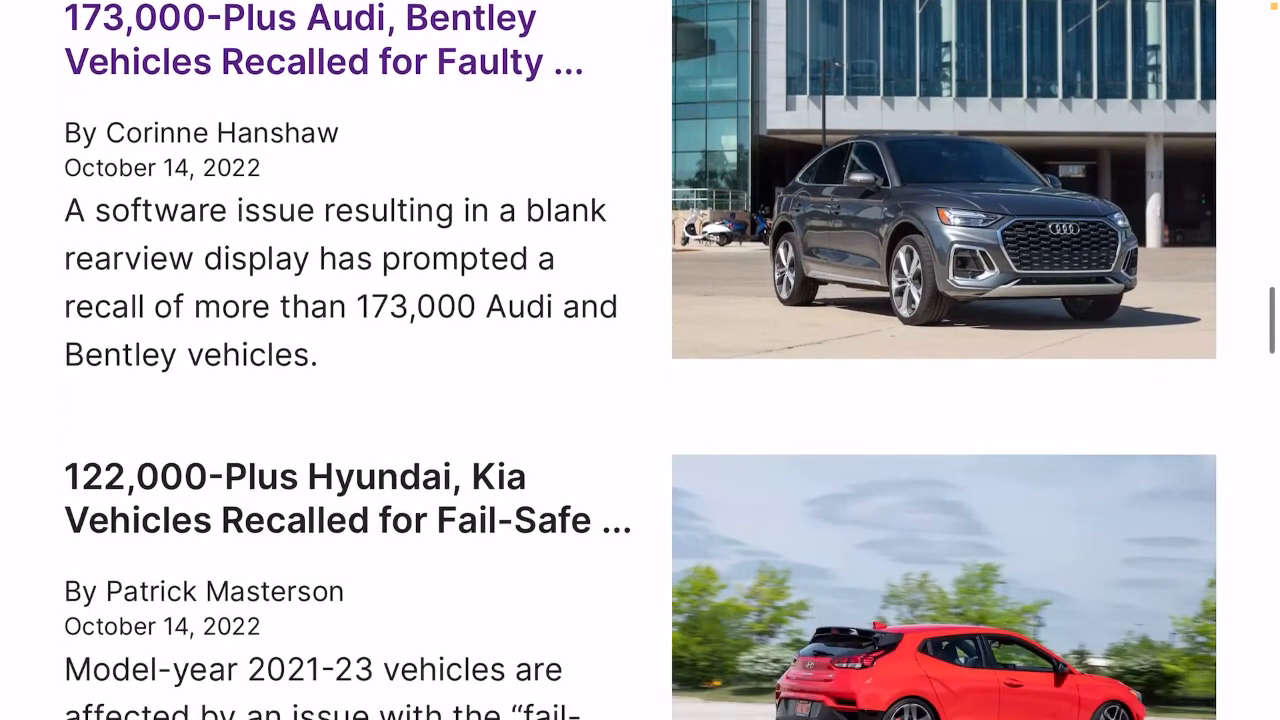
scroll(down, 3)
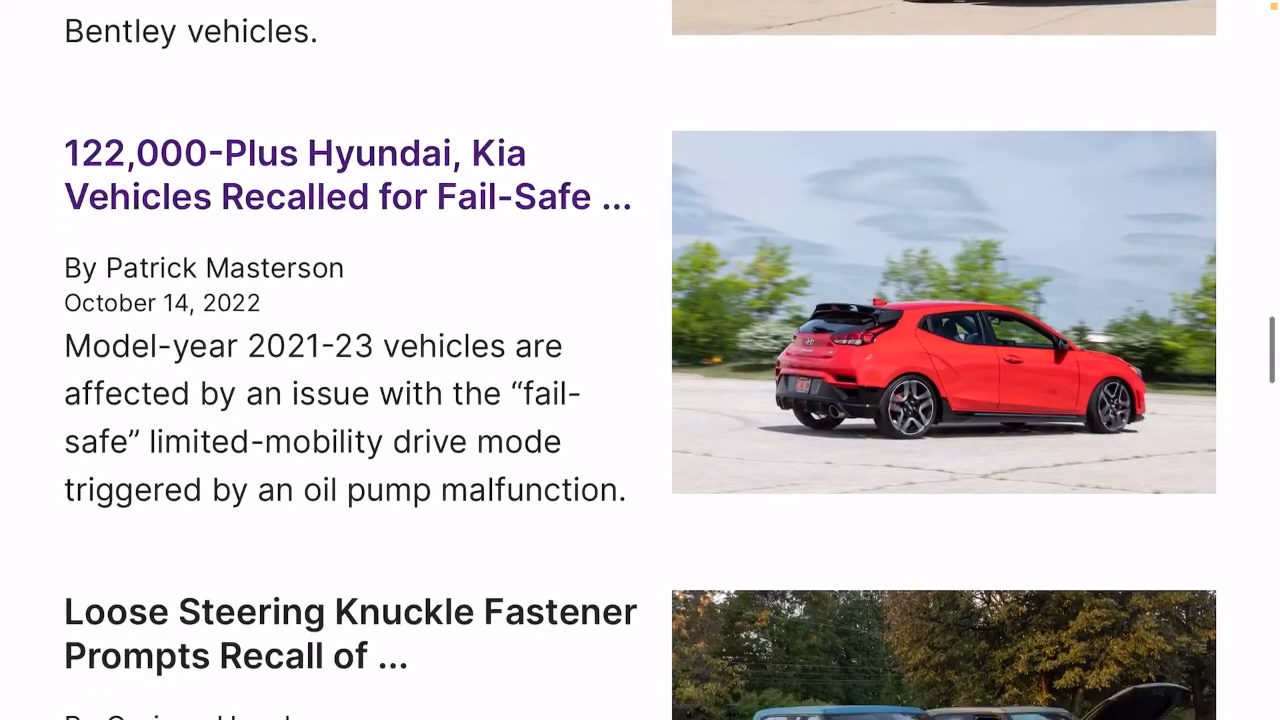
scroll(down, 3)
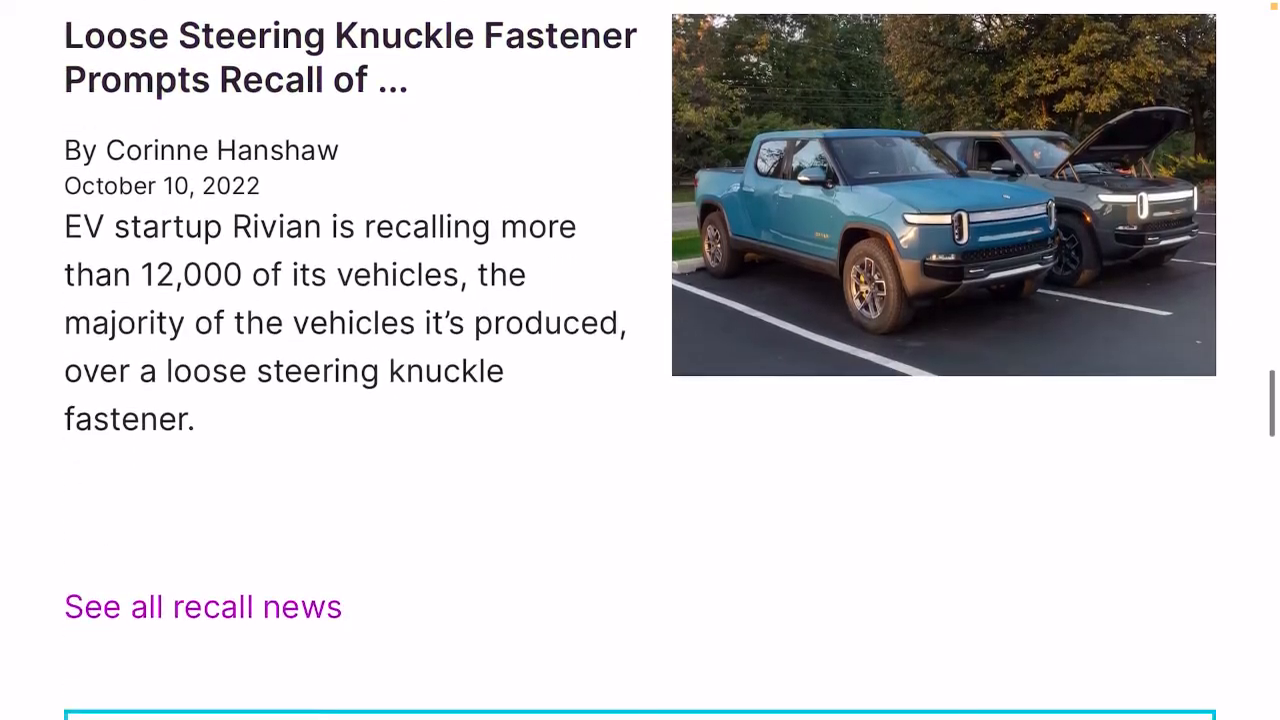
Scroll through the Recall FAQs down to the NHTSA link and the Find recalls by make section
scroll(down, 3)
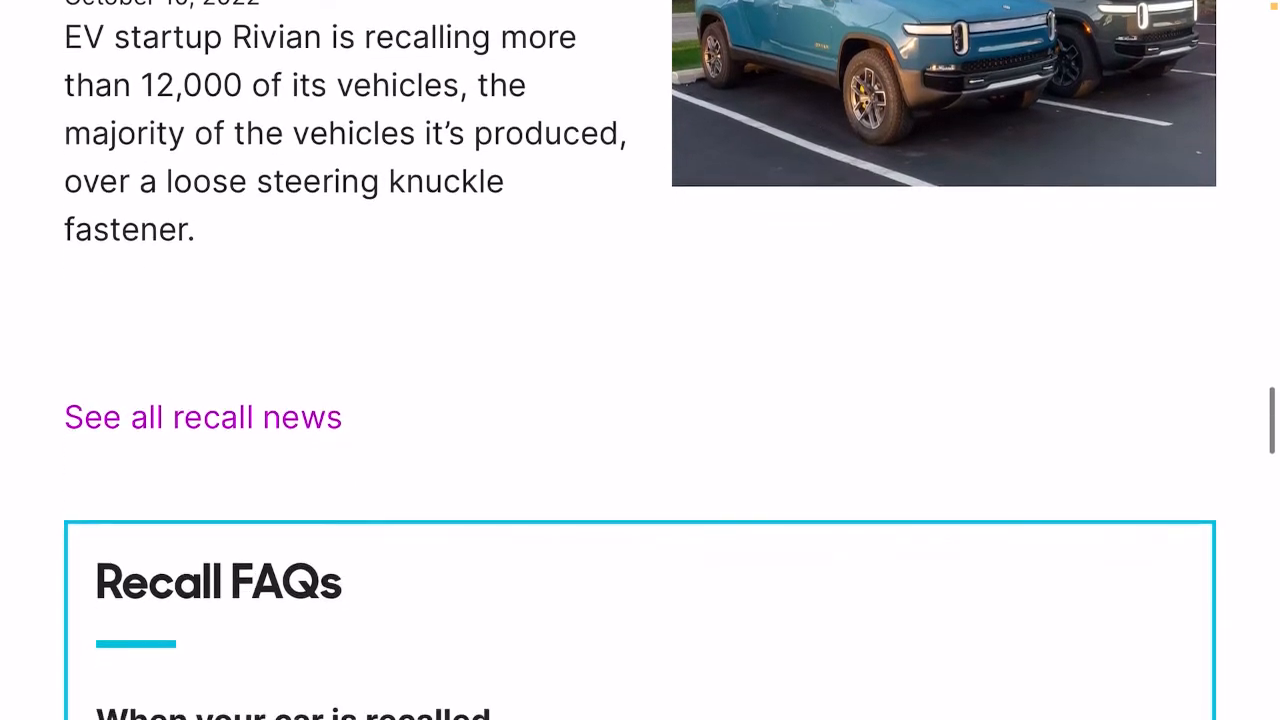
scroll(down, 3)
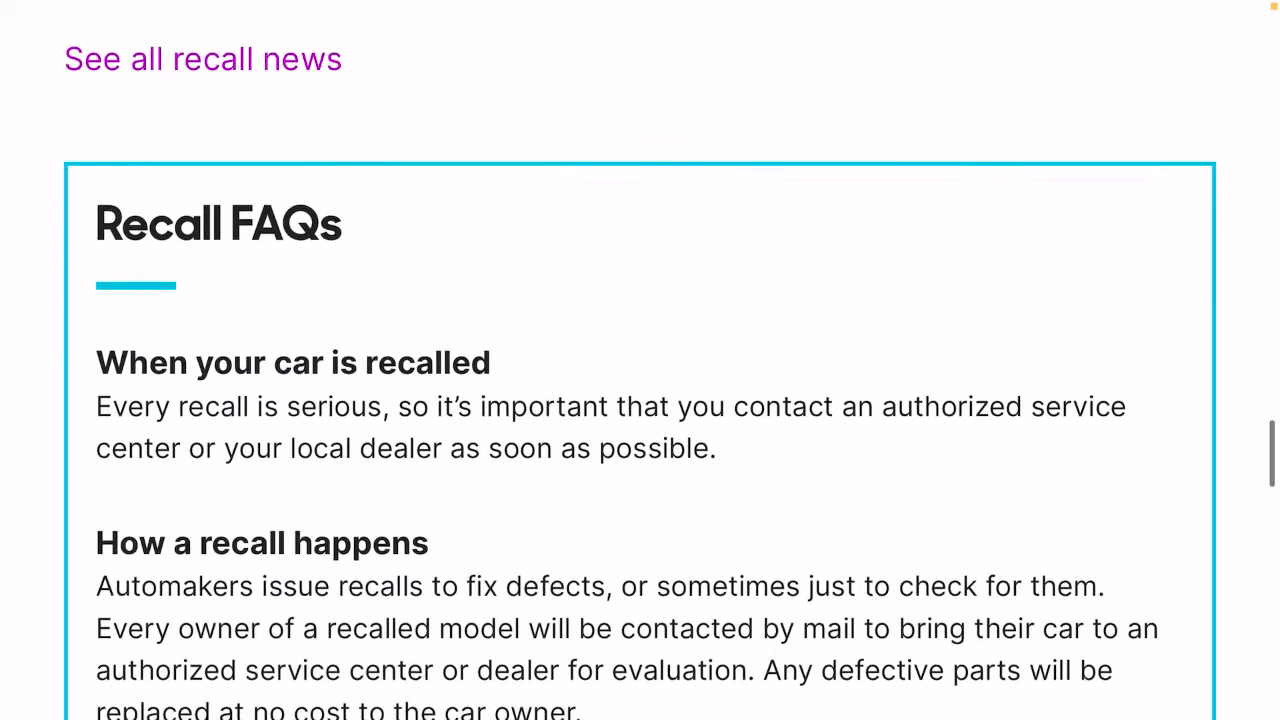
scroll(up, 3)
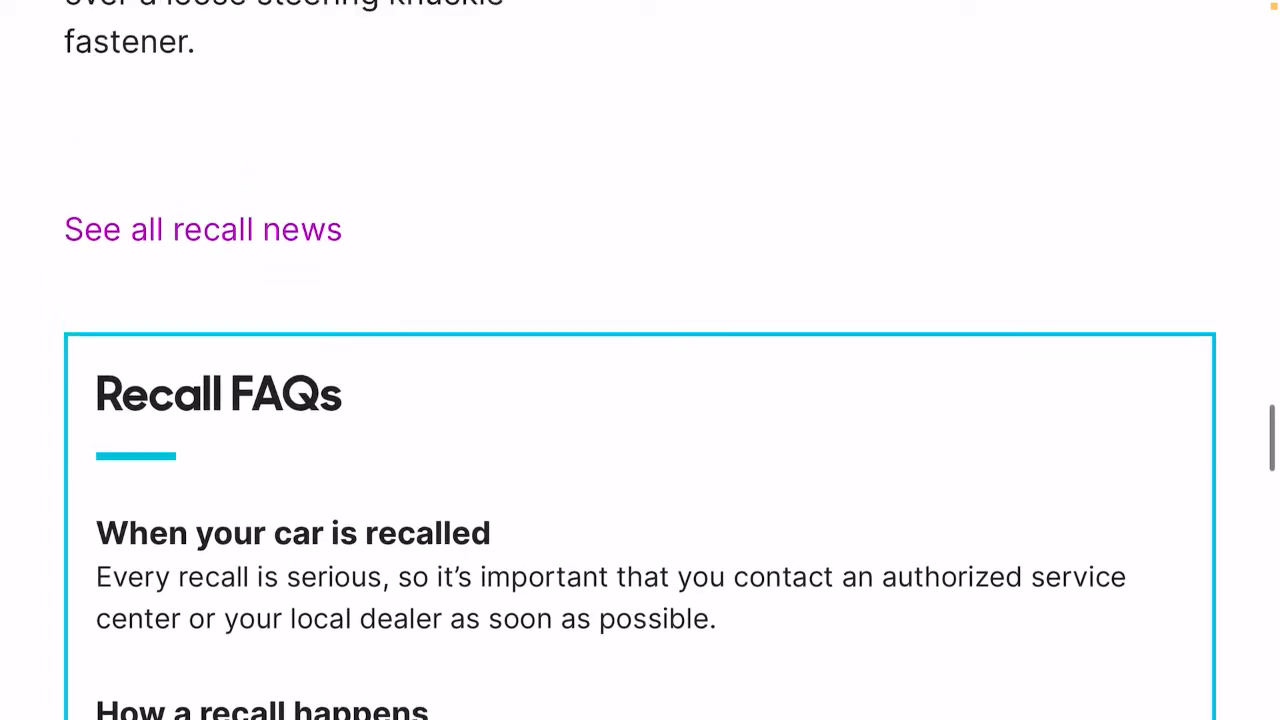
scroll(down, 3)
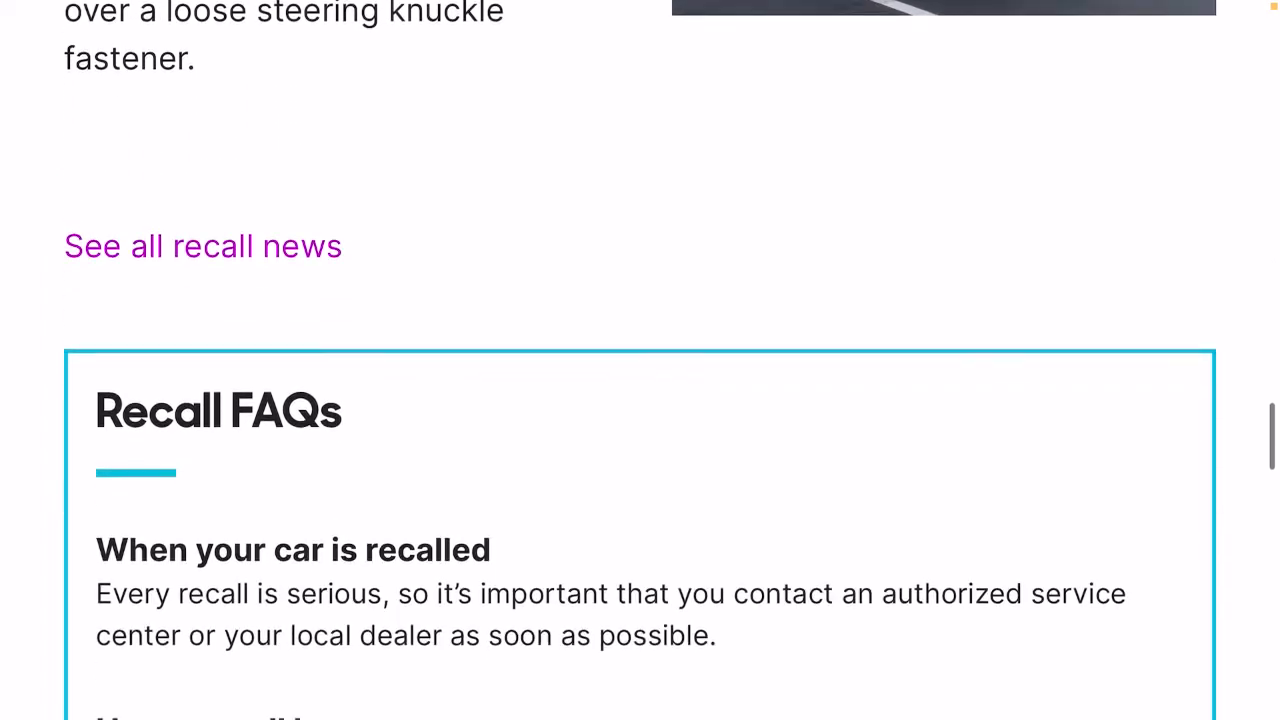
scroll(up, 3)
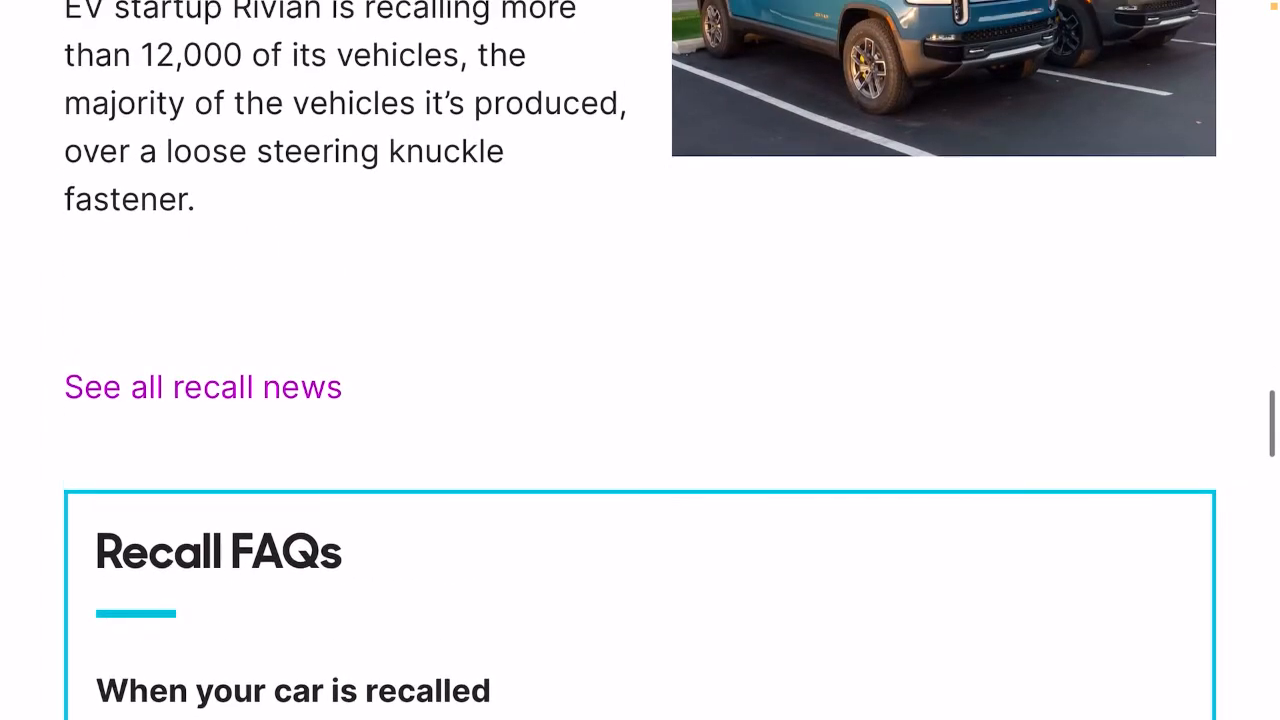
scroll(down, 3)
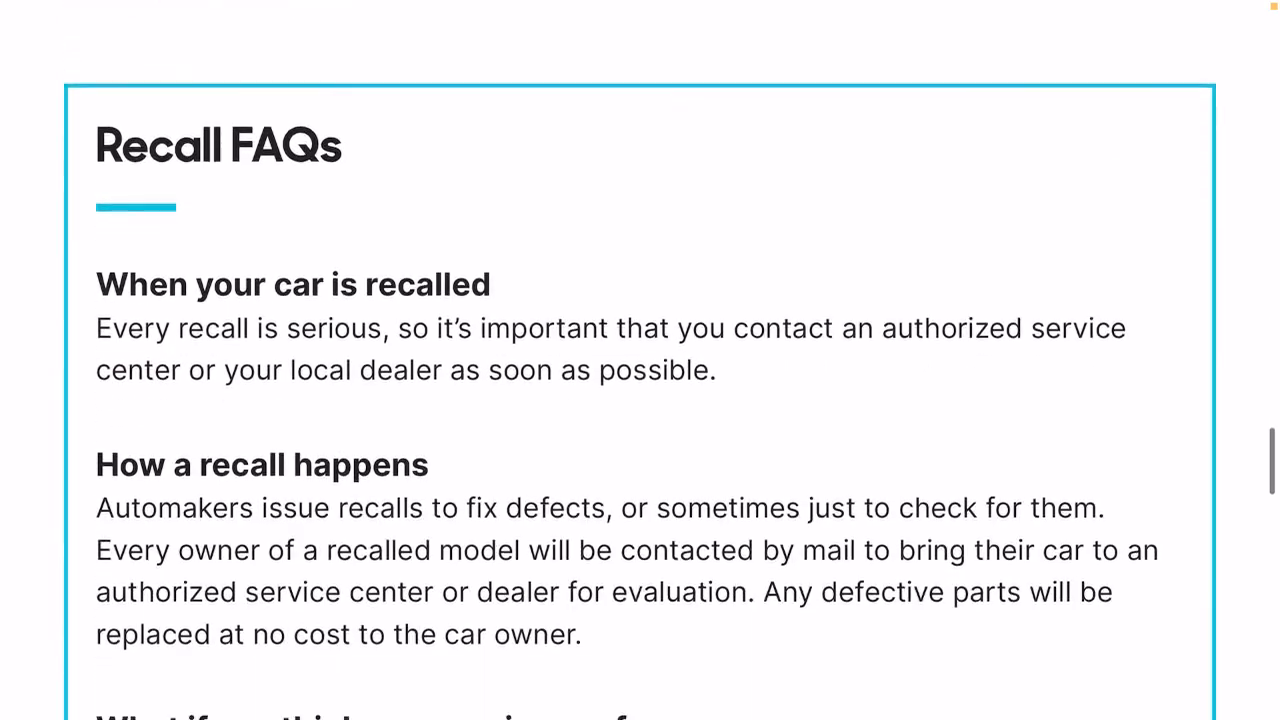
scroll(down, 3)
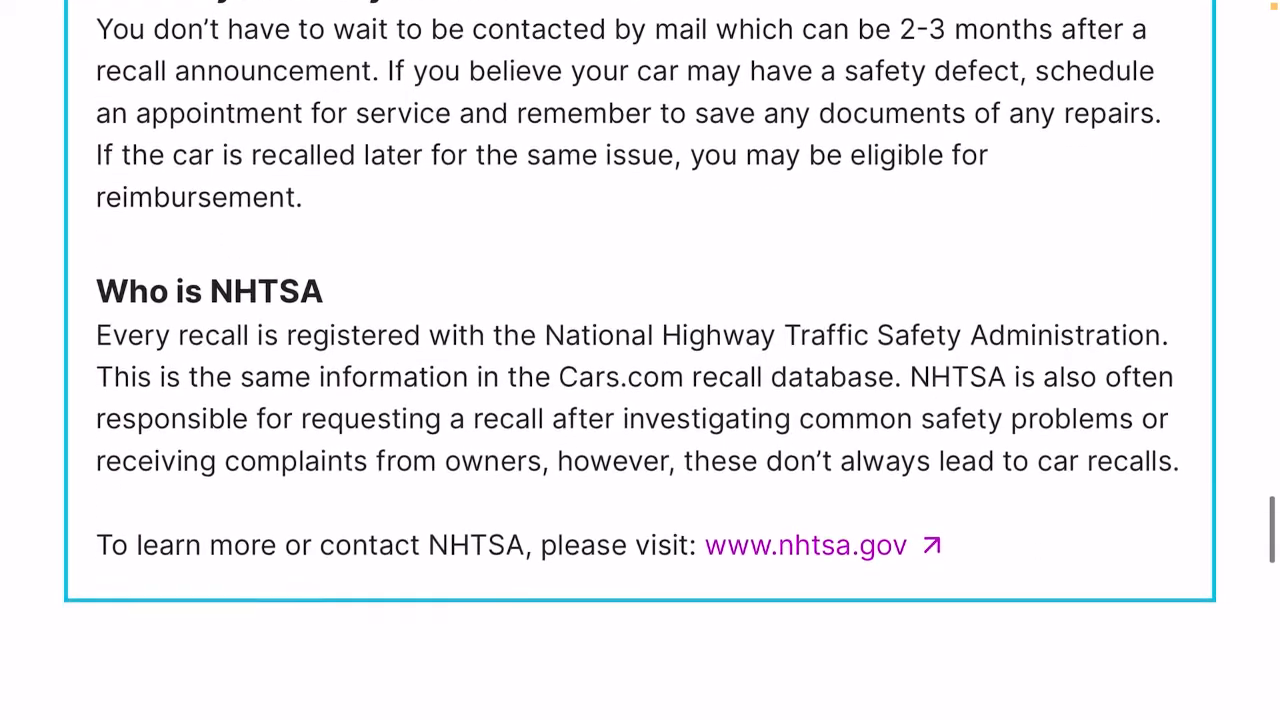
scroll(down, 3)
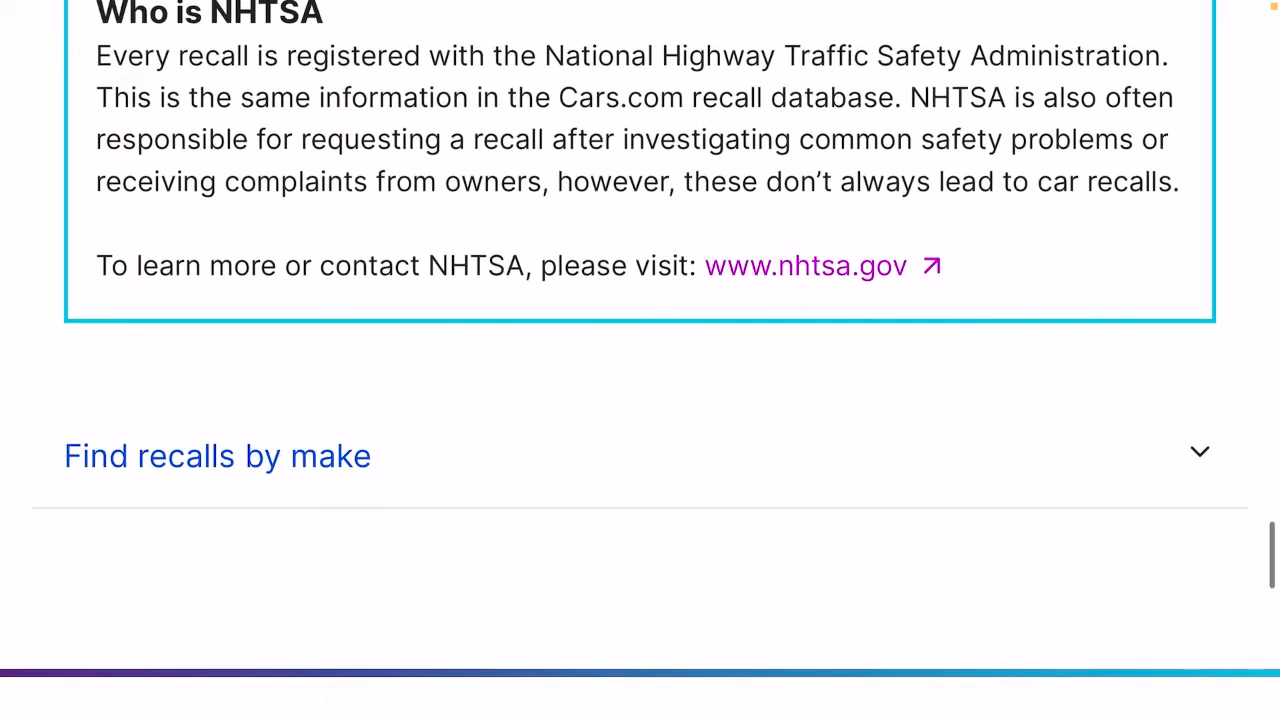
scroll(up, 3)
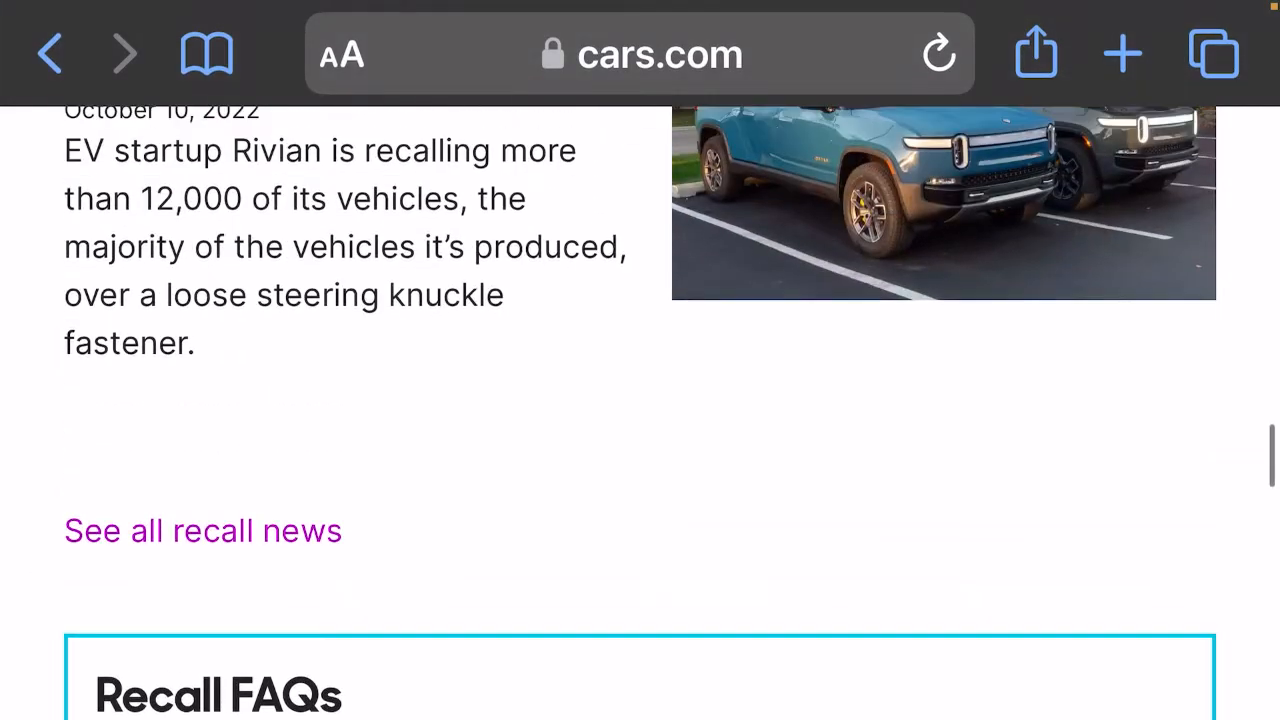
Scroll back up to the Safety & Recalls page header with the Service & repair breadcrumb
scroll(up, 3)
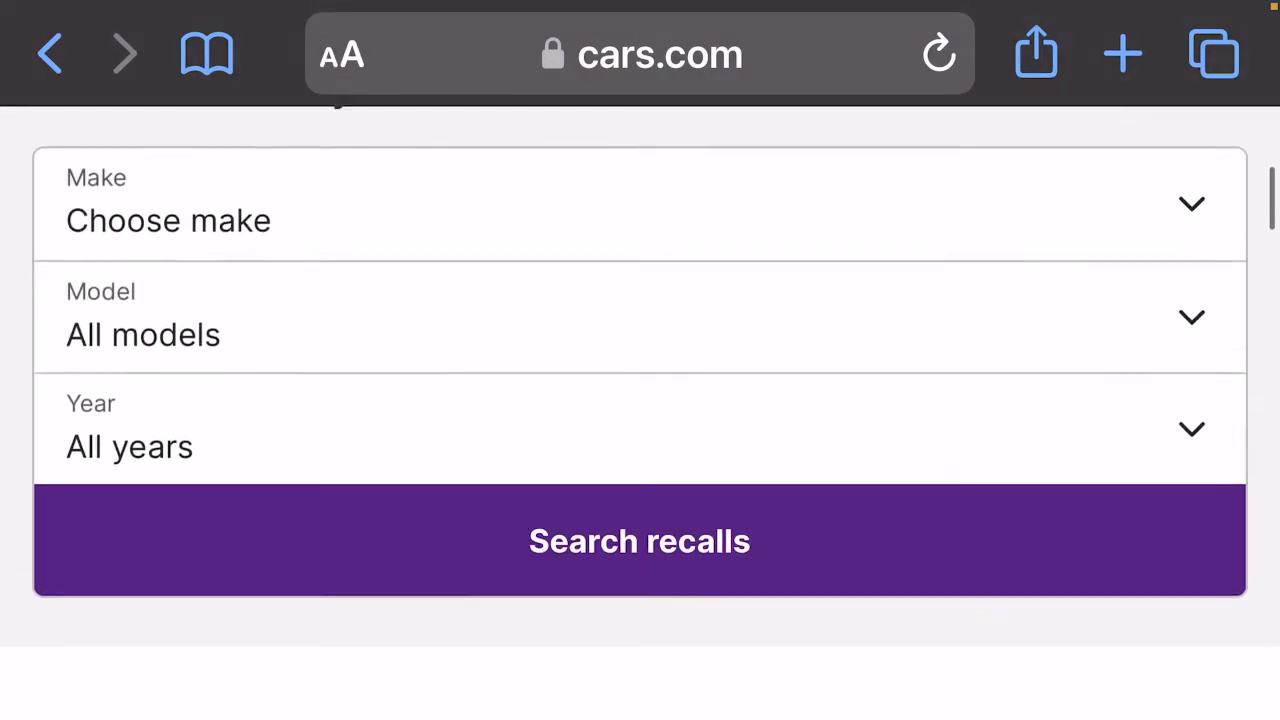
scroll(up, 3)
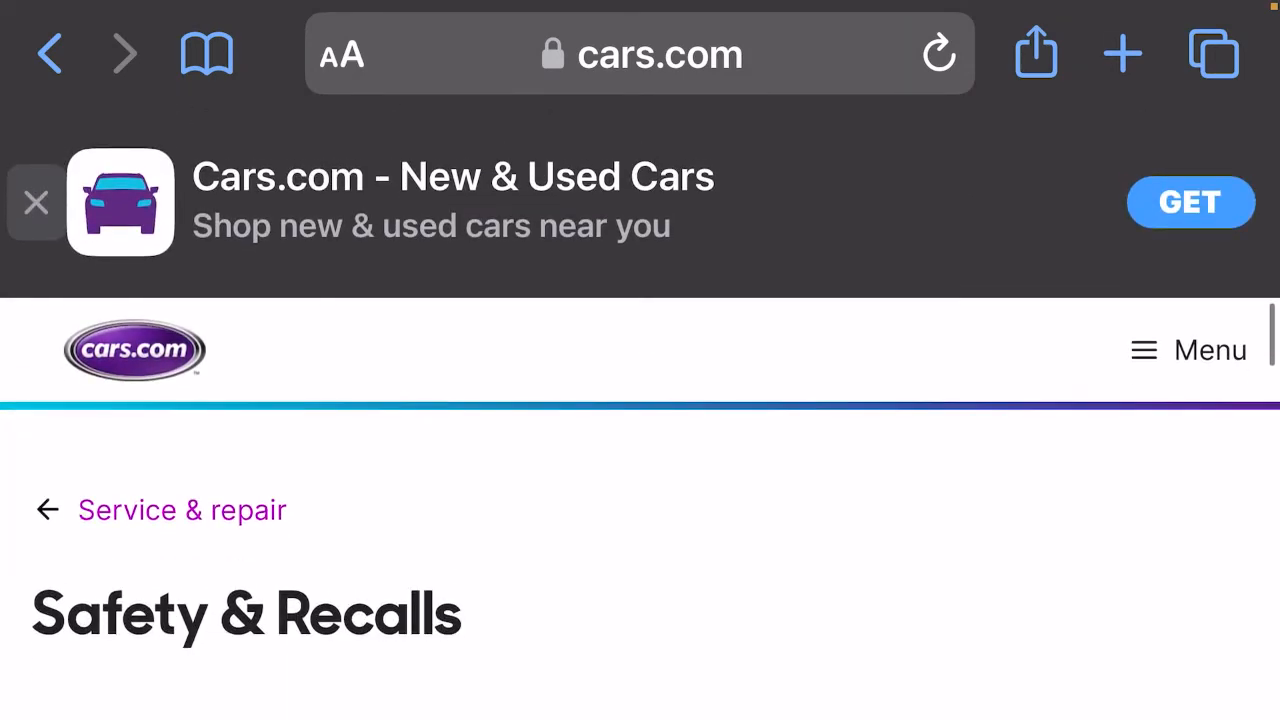
scroll(up, 3)
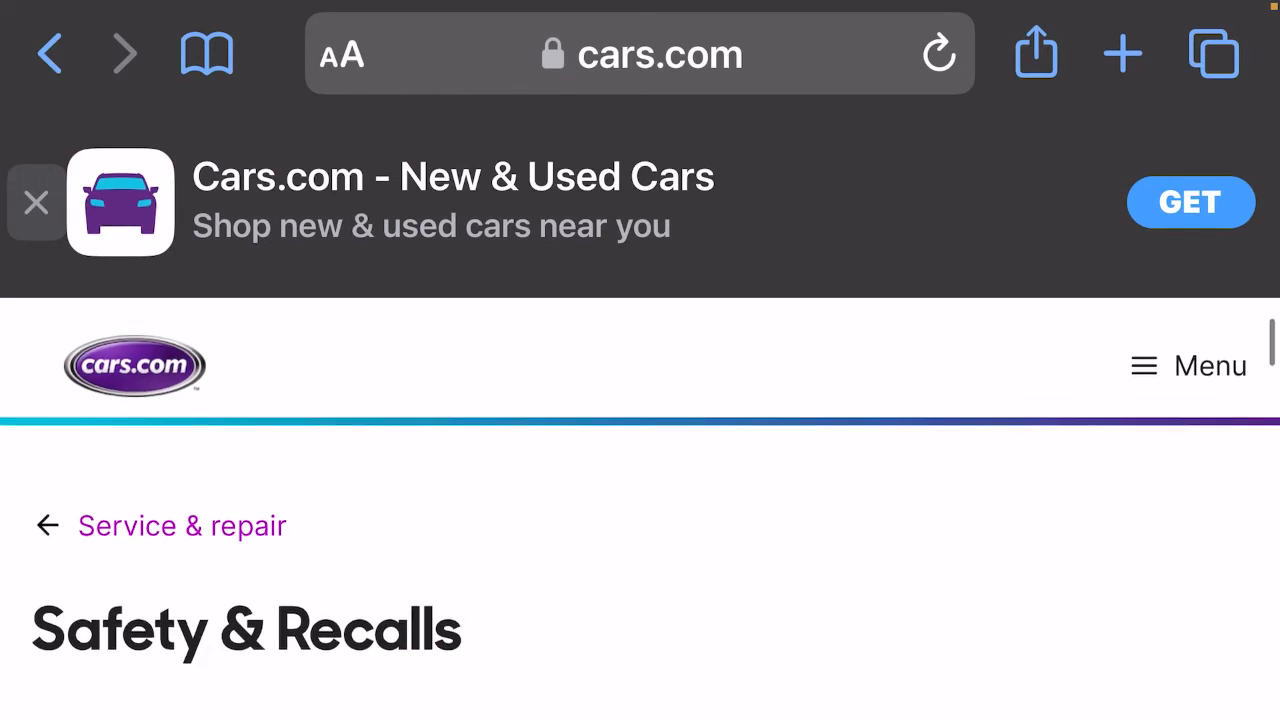
click(938, 54)
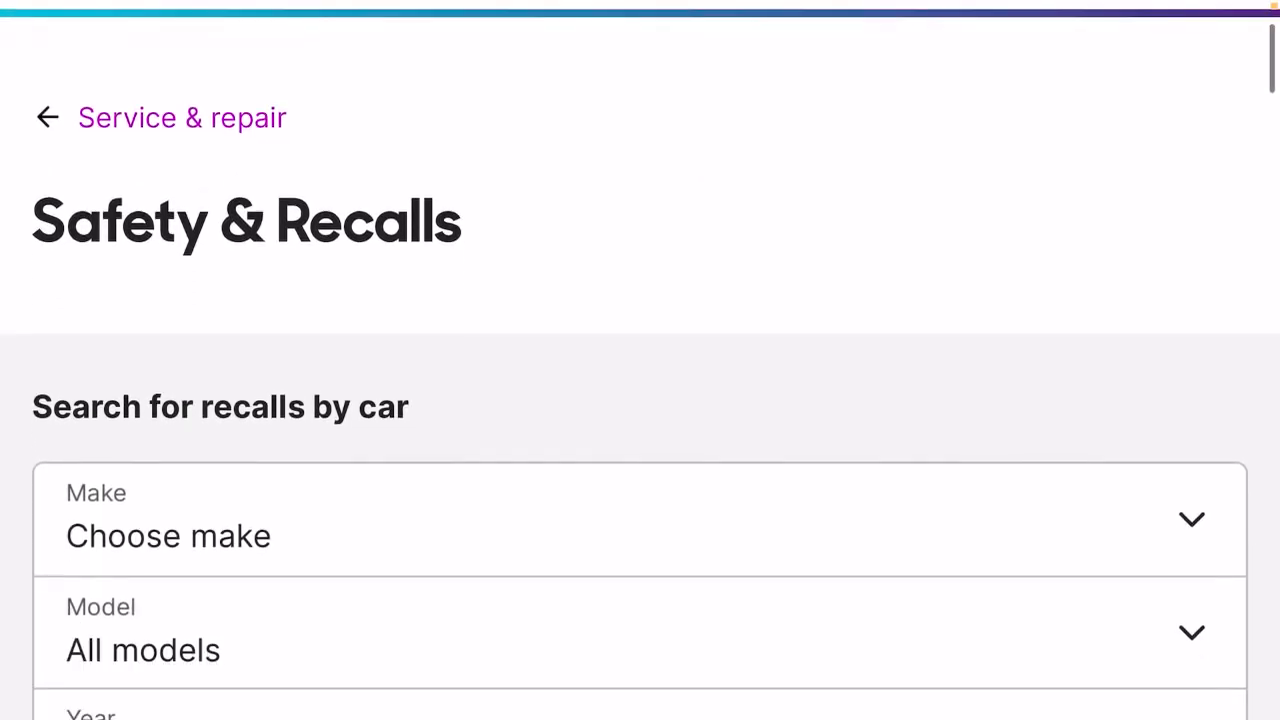
Scroll around the top of the page near the recall search by car section
scroll(down, 3)
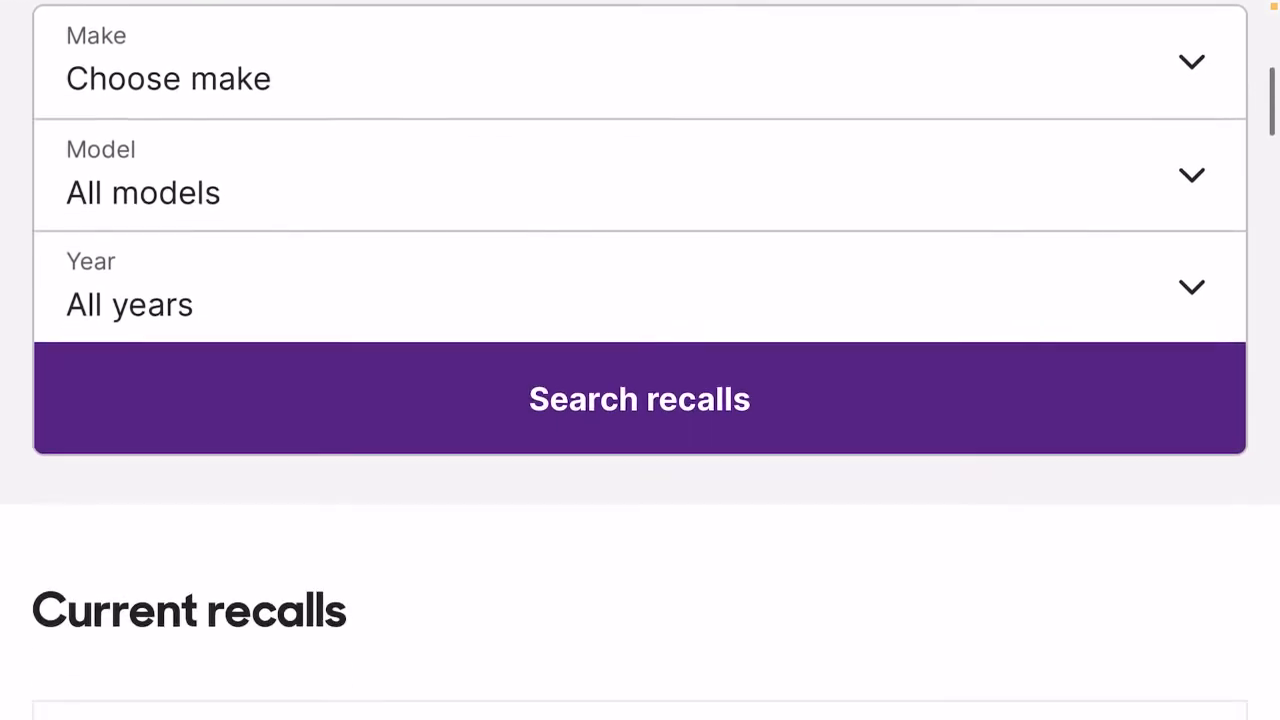
scroll(down, 3)
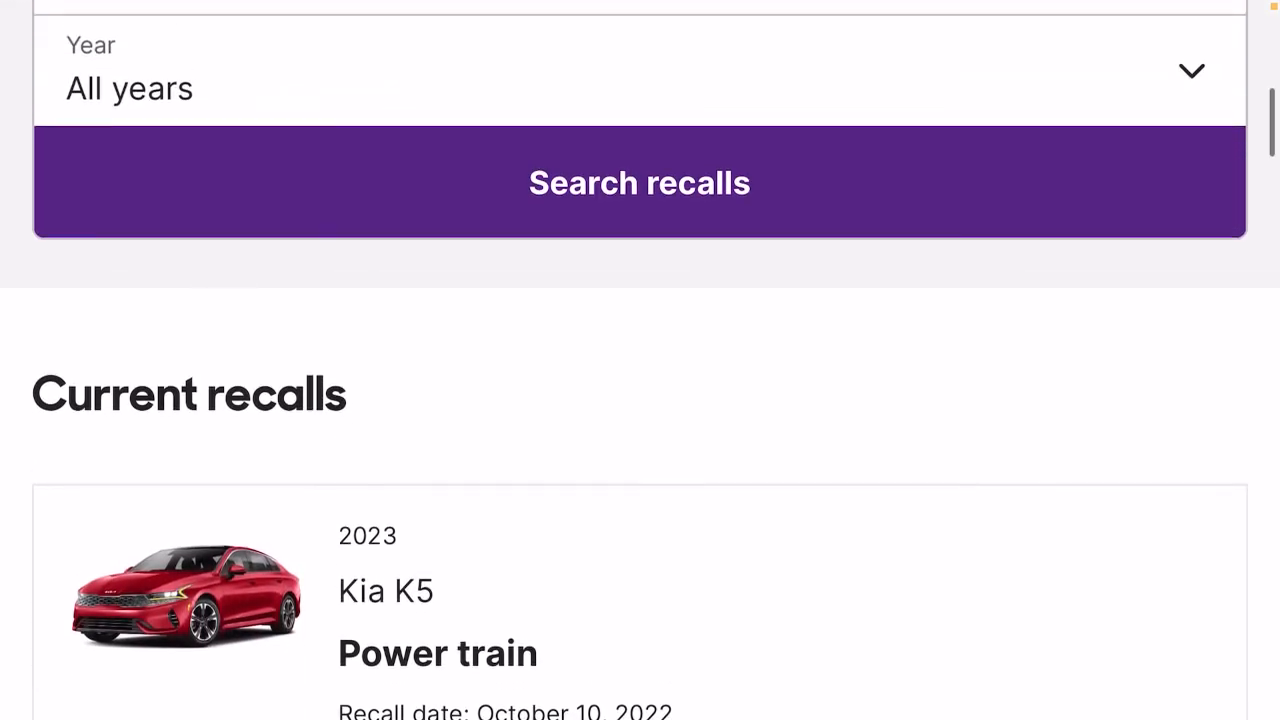
scroll(up, 3)
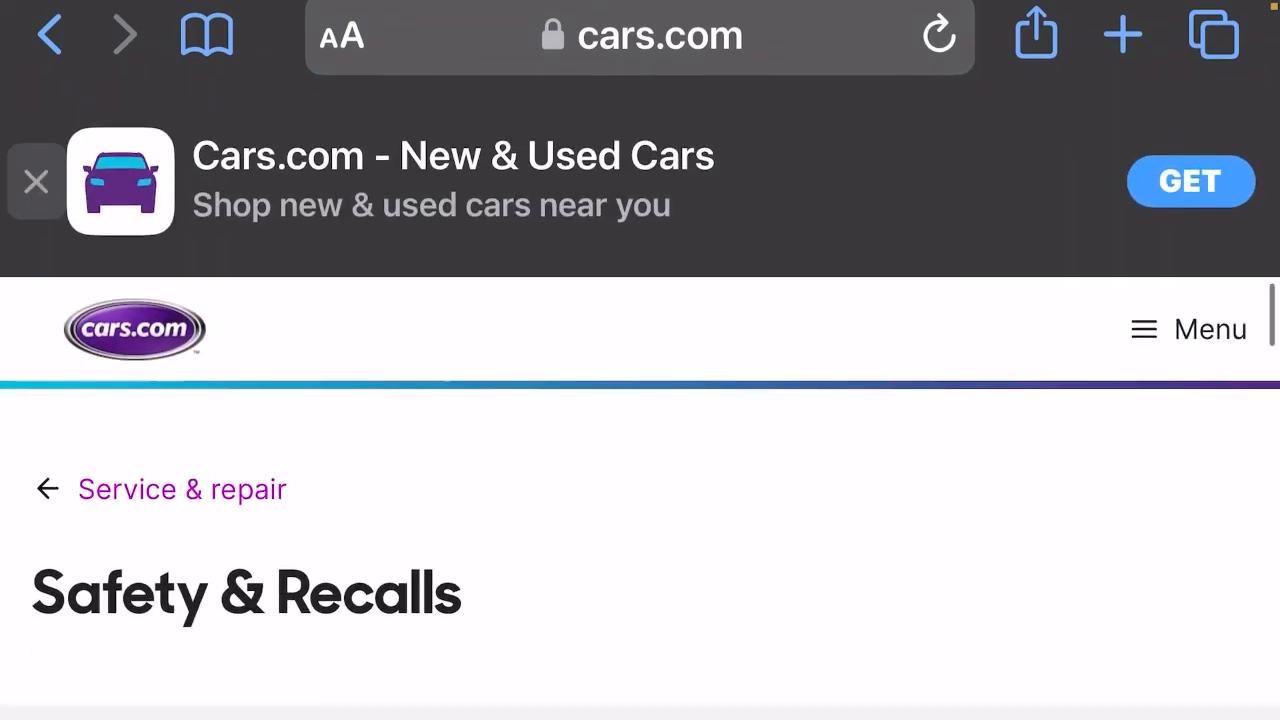
scroll(down, 3)
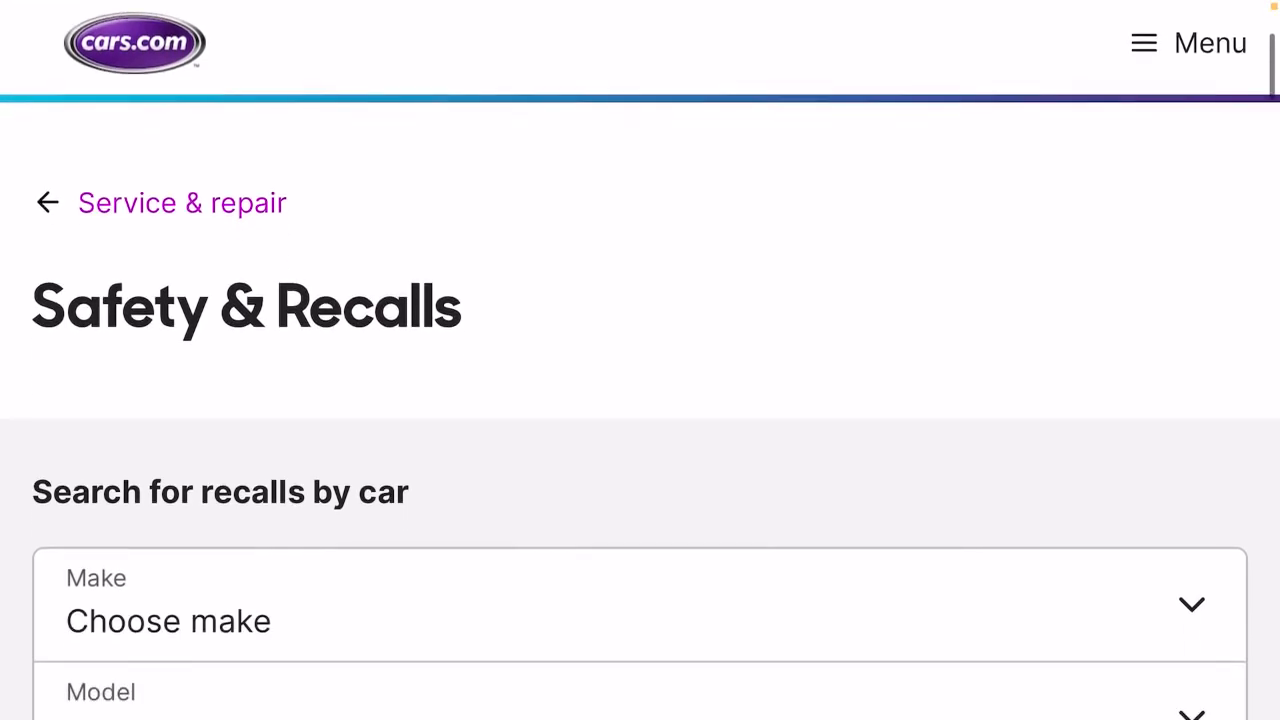
scroll(down, 3)
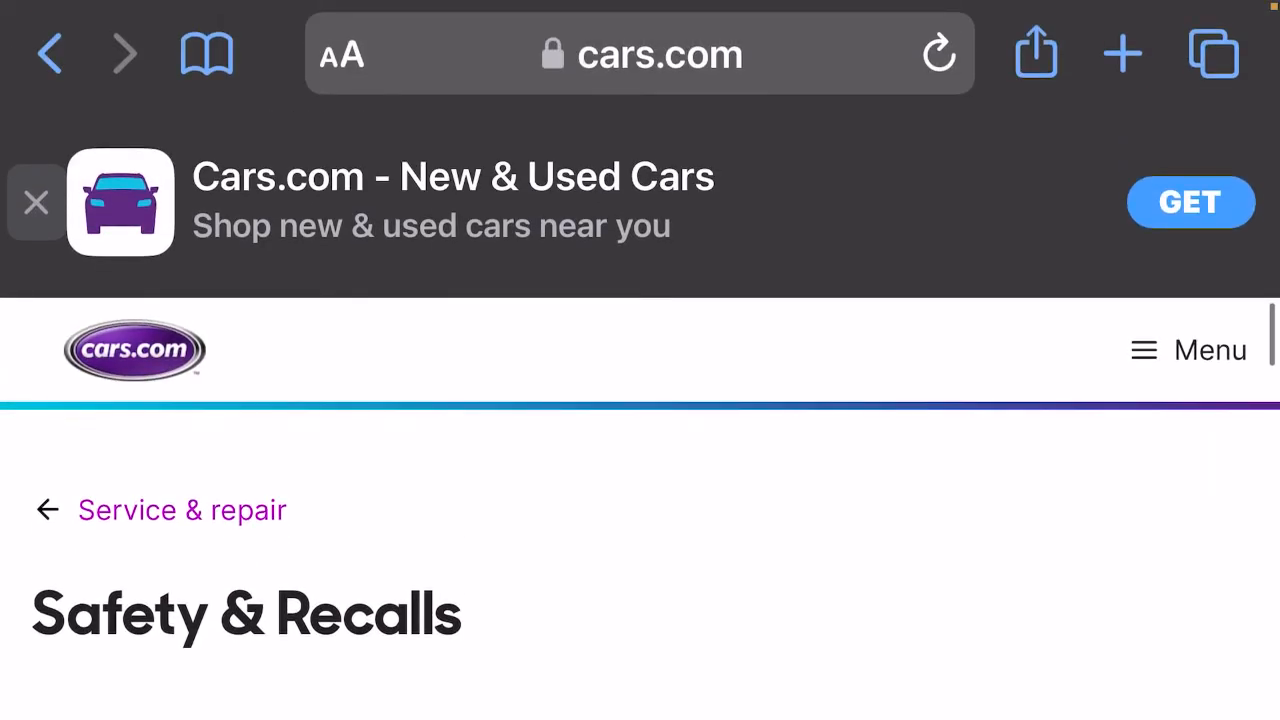
scroll(down, 3)
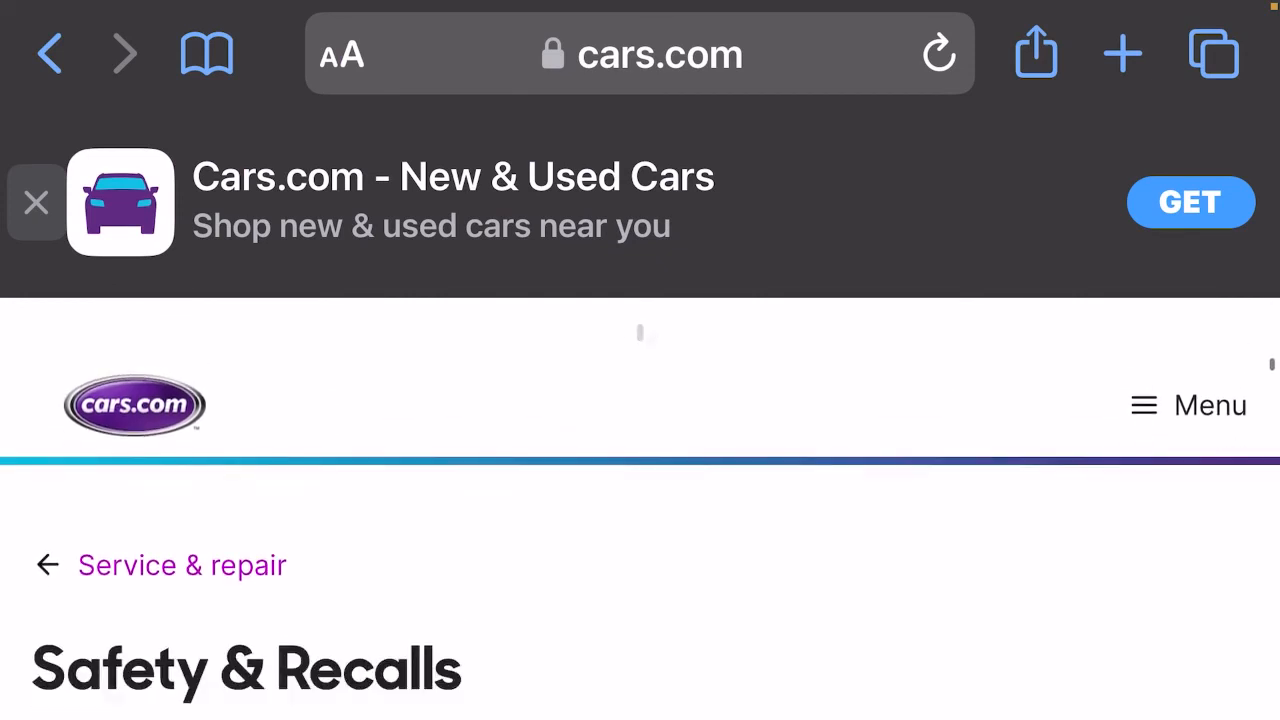